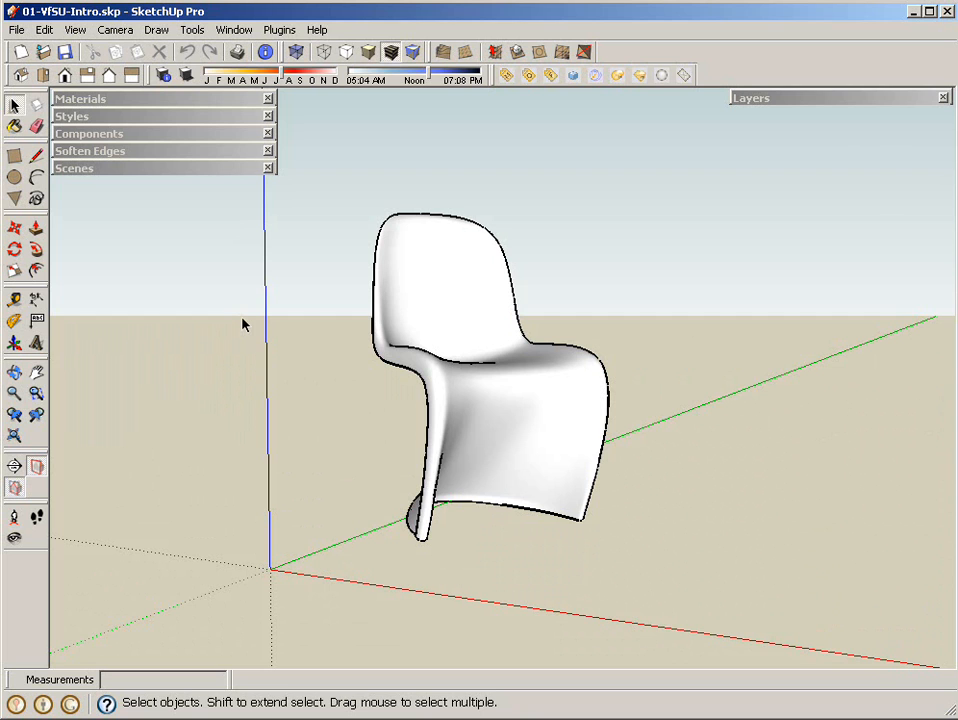
{"action": "mouse_move", "coordinate": [588, 212]}
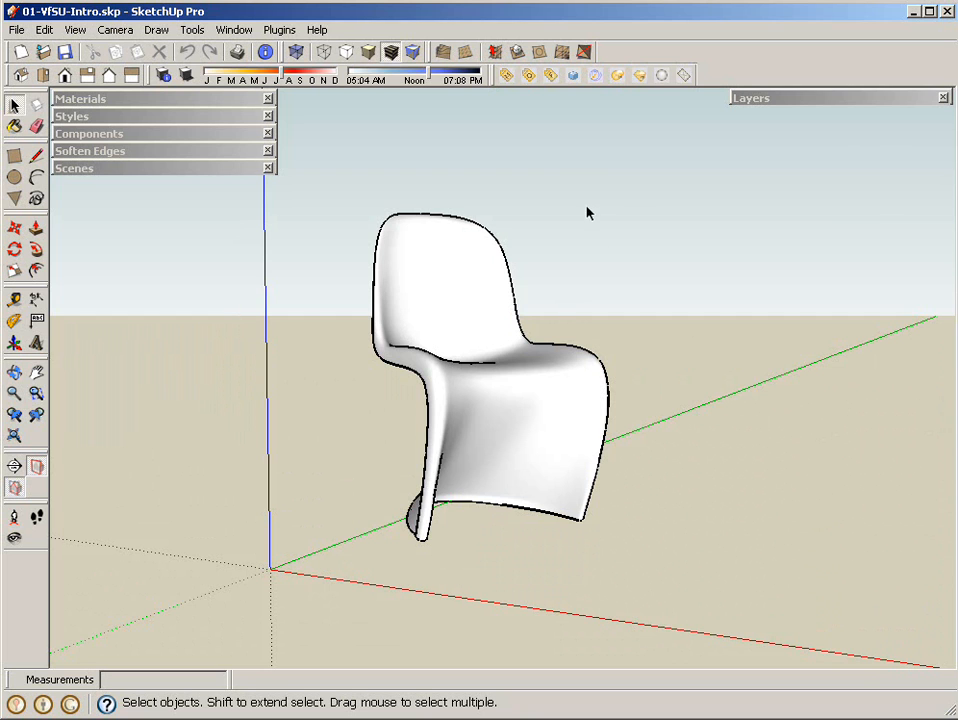
{"action": "mouse_move", "coordinate": [628, 190]}
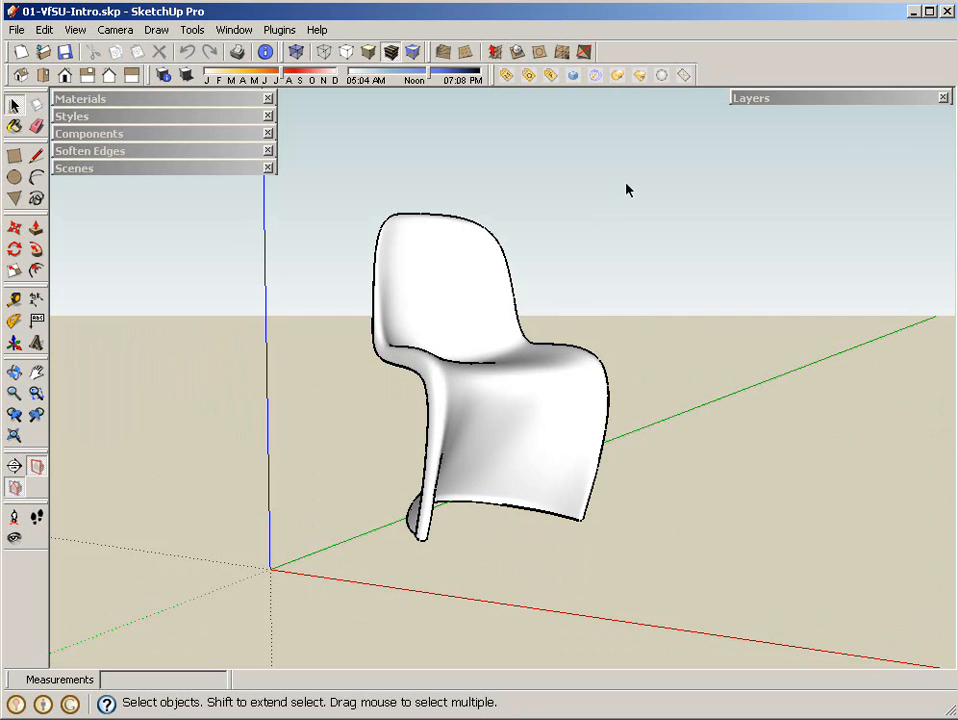
{"action": "mouse_move", "coordinate": [612, 192]}
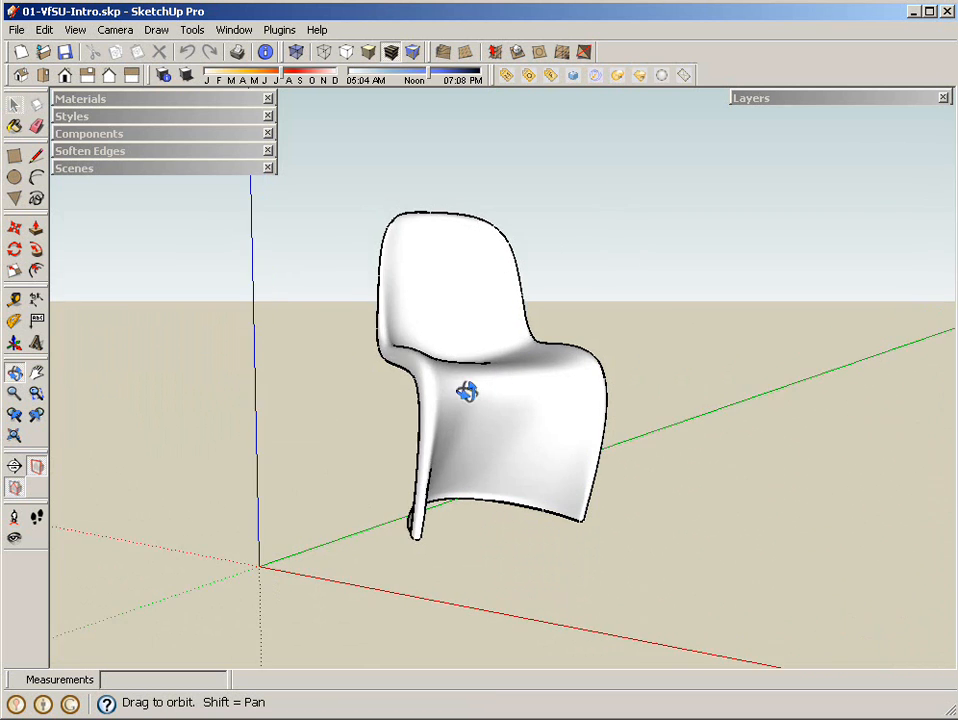
- Orbit the view until the chair's curved S-shaped side profile is visible
{"action": "left_click_drag", "start_coordinate": [468, 390], "coordinate": [356, 408]}
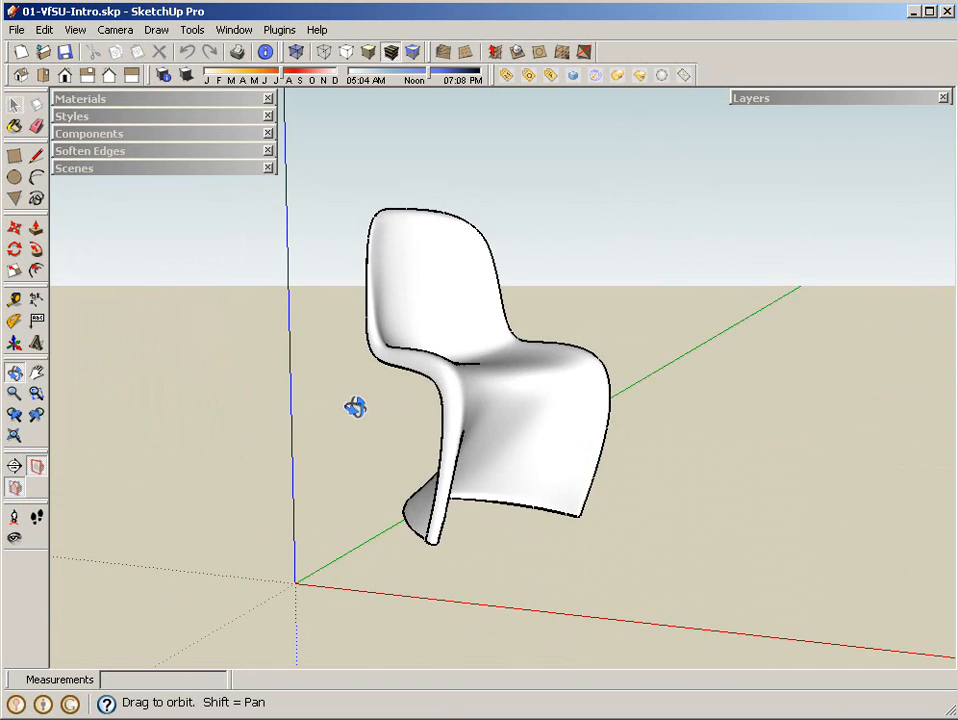
{"action": "left_click_drag", "start_coordinate": [356, 408], "coordinate": [492, 132]}
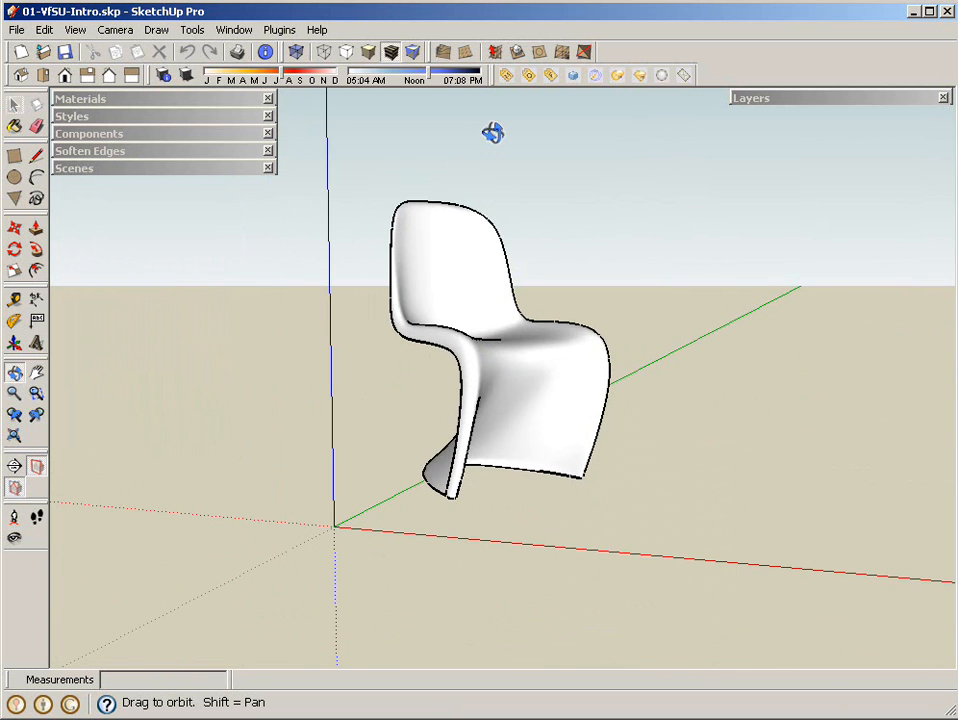
{"action": "mouse_move", "coordinate": [464, 196]}
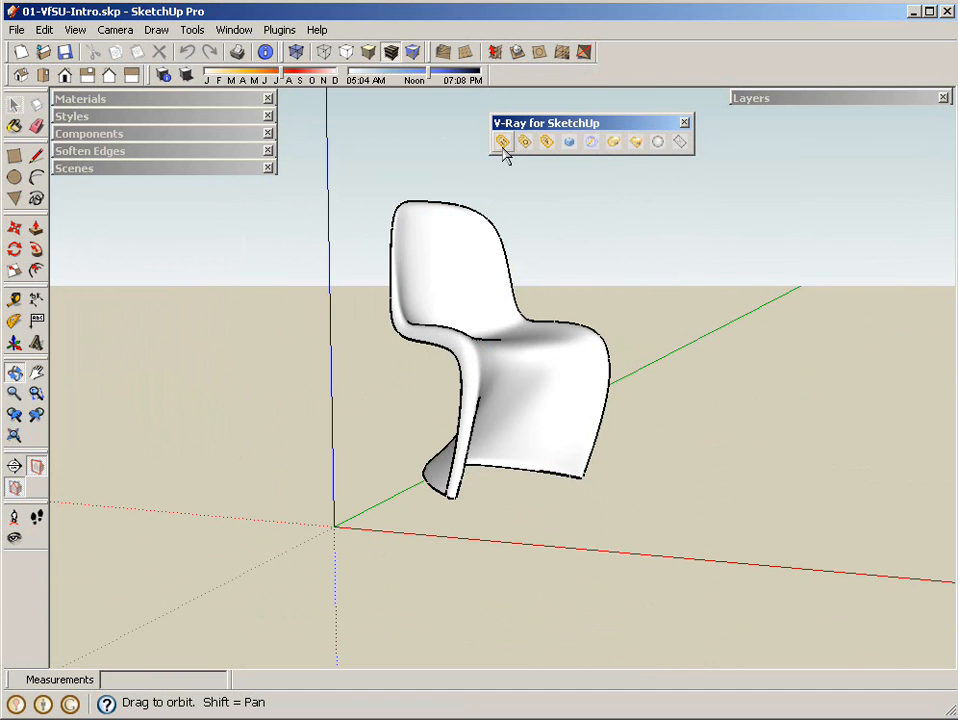
{"action": "mouse_move", "coordinate": [524, 142]}
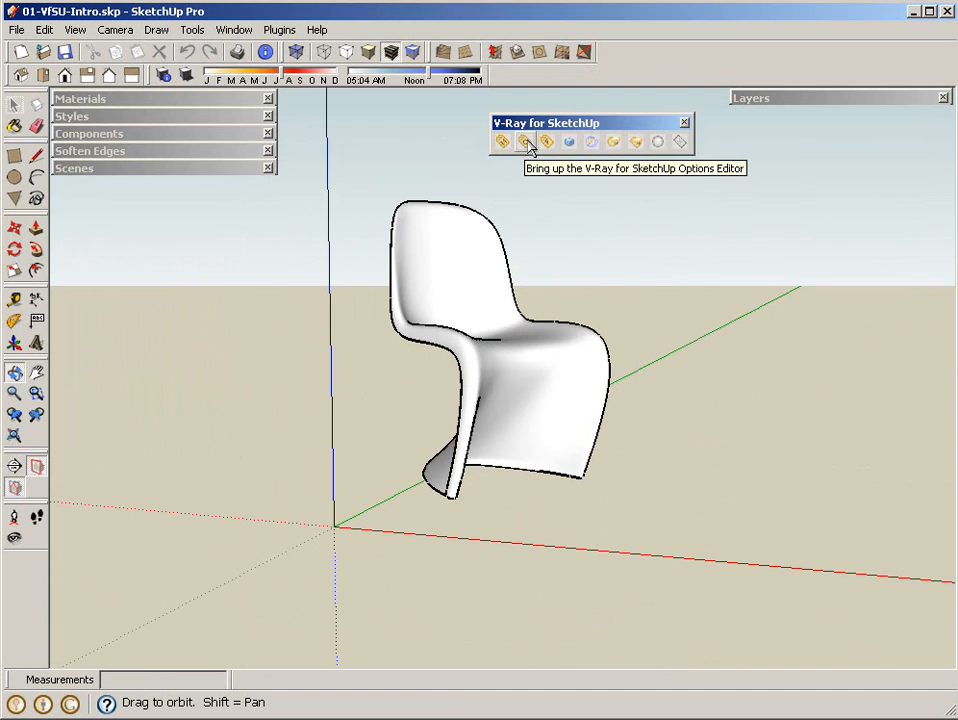
{"action": "mouse_move", "coordinate": [570, 142]}
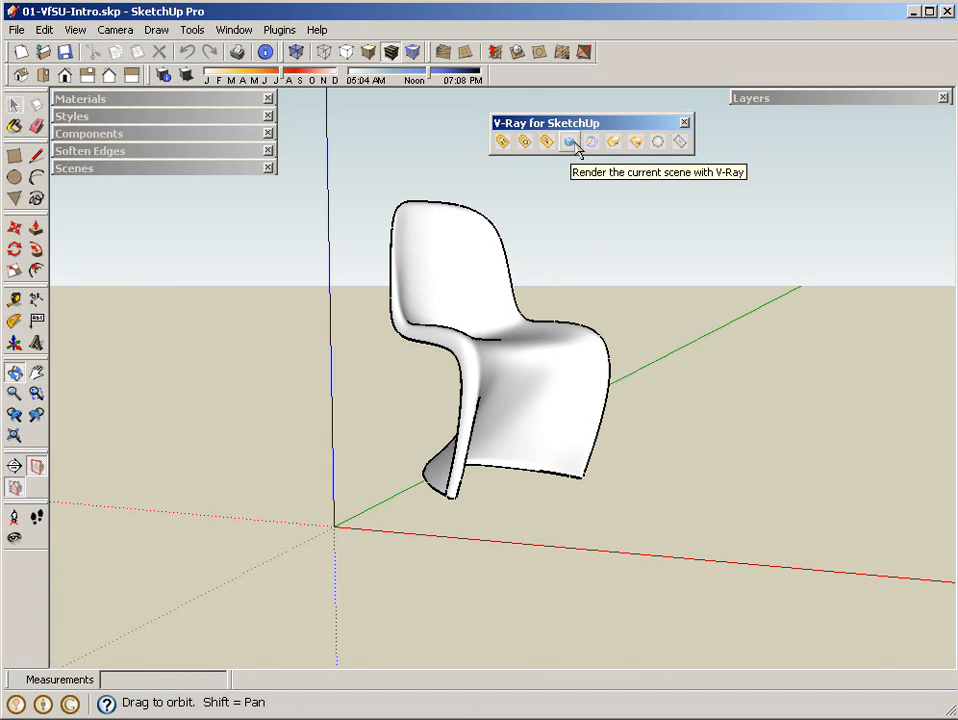
{"action": "mouse_move", "coordinate": [592, 140]}
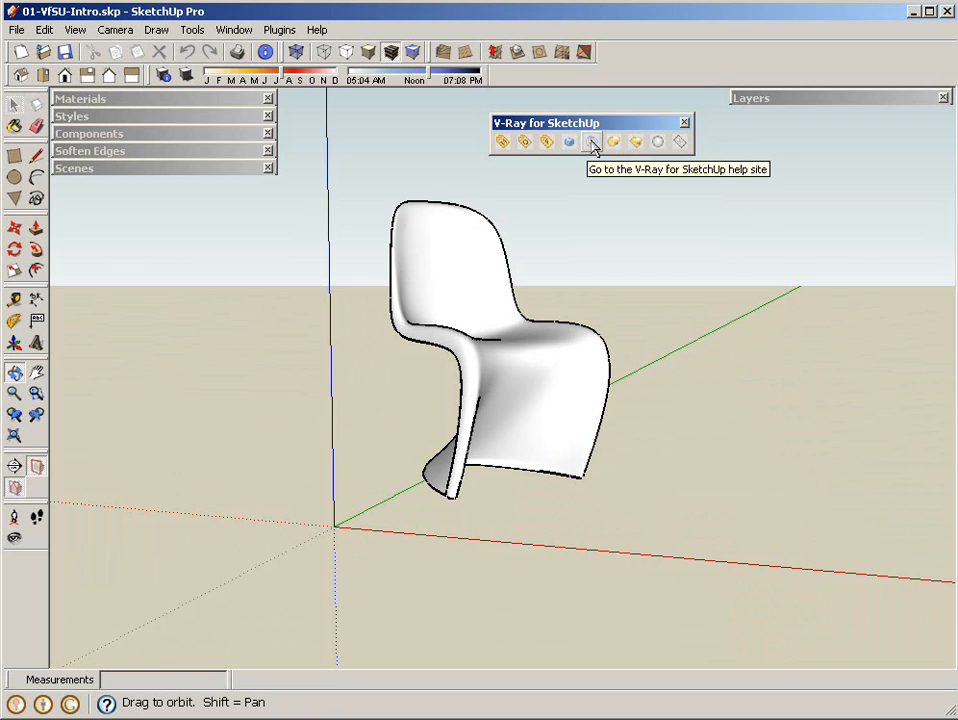
{"action": "mouse_move", "coordinate": [636, 144]}
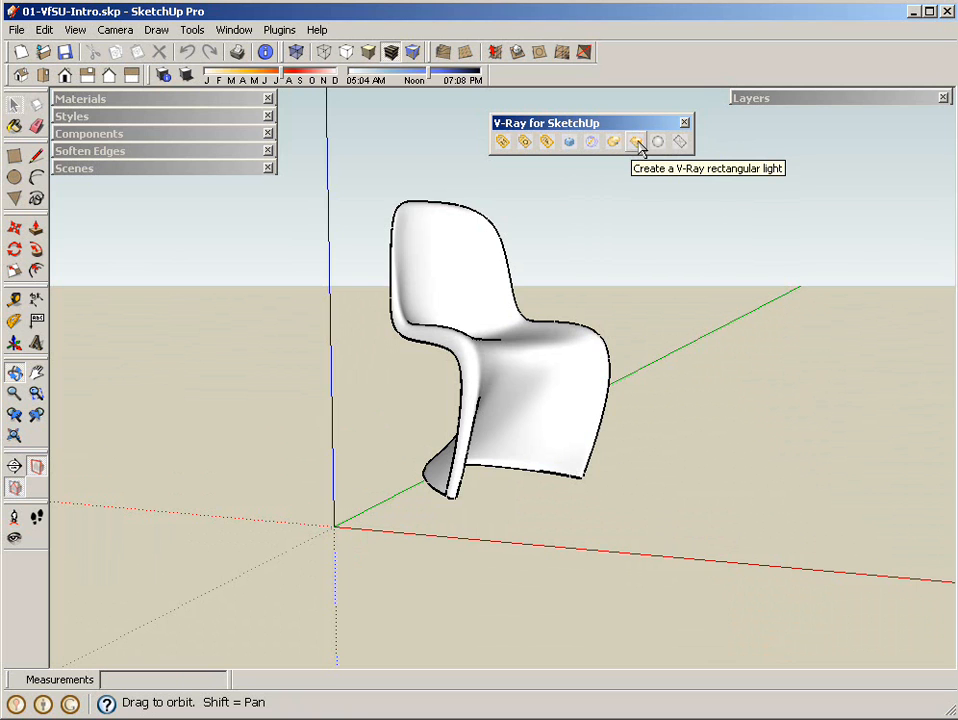
{"action": "mouse_move", "coordinate": [660, 144]}
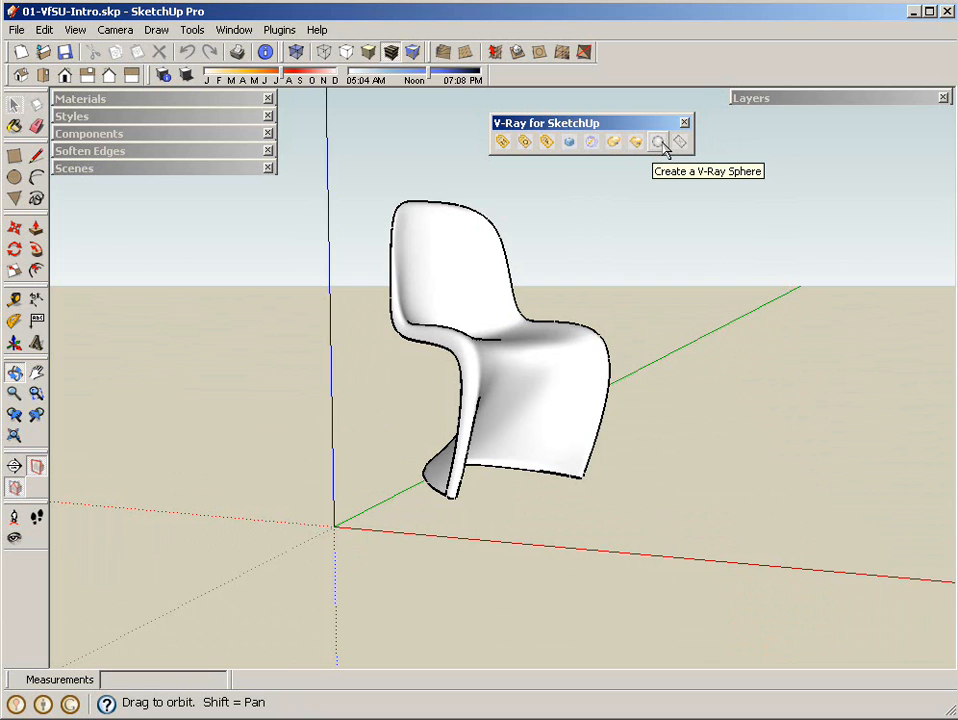
{"action": "mouse_move", "coordinate": [612, 150]}
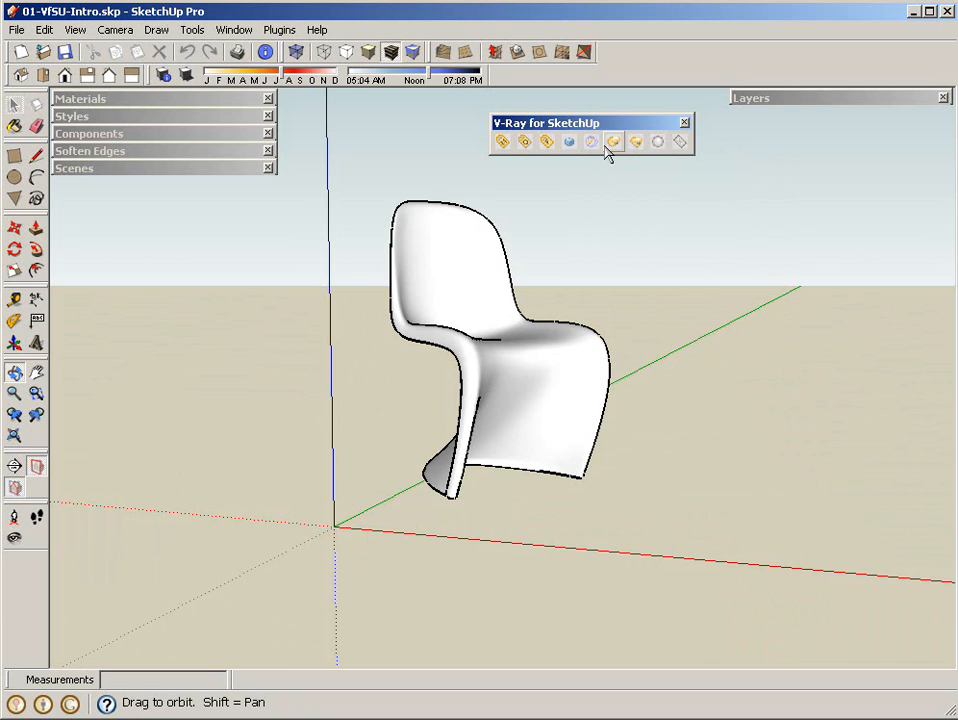
{"action": "mouse_move", "coordinate": [680, 140]}
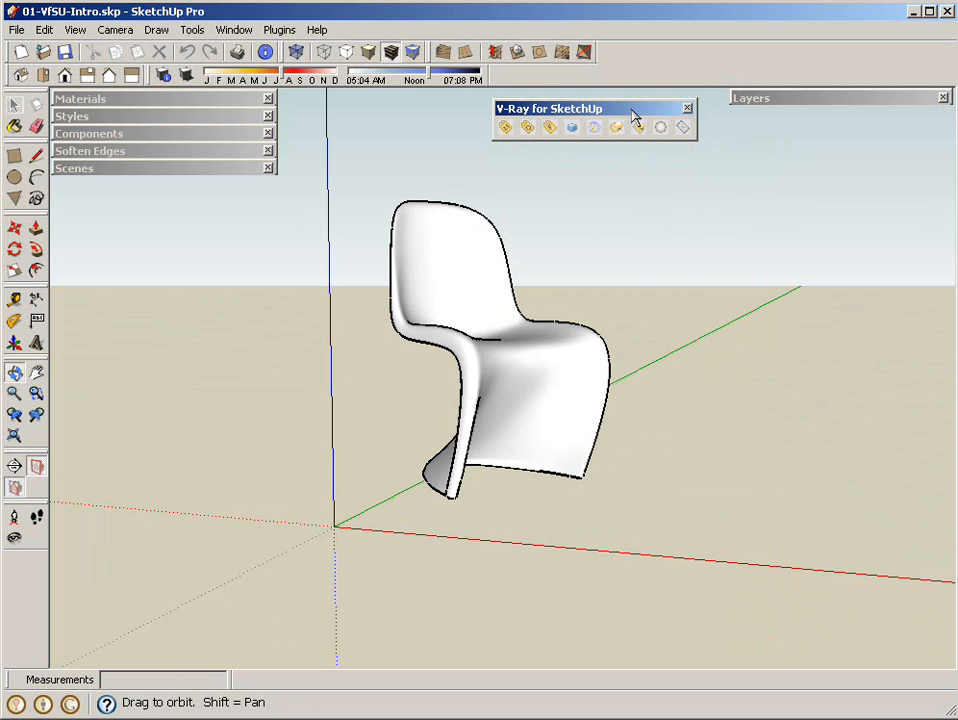
{"action": "mouse_move", "coordinate": [496, 228]}
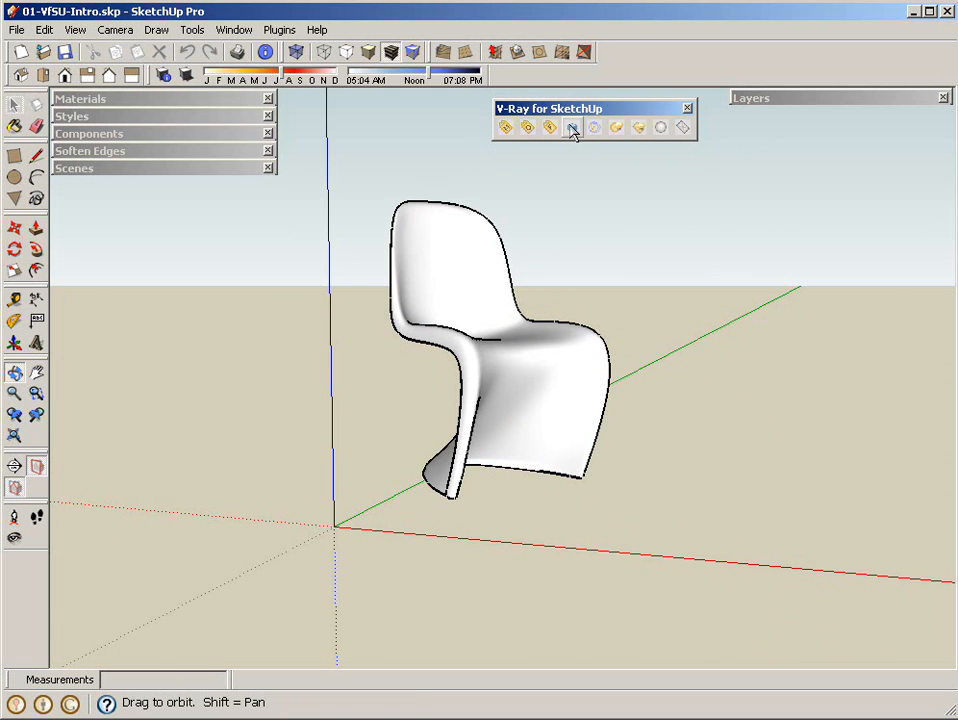
- Render the chair with V-Ray and close the frame buffer once it finishes
{"action": "left_click", "coordinate": [572, 128]}
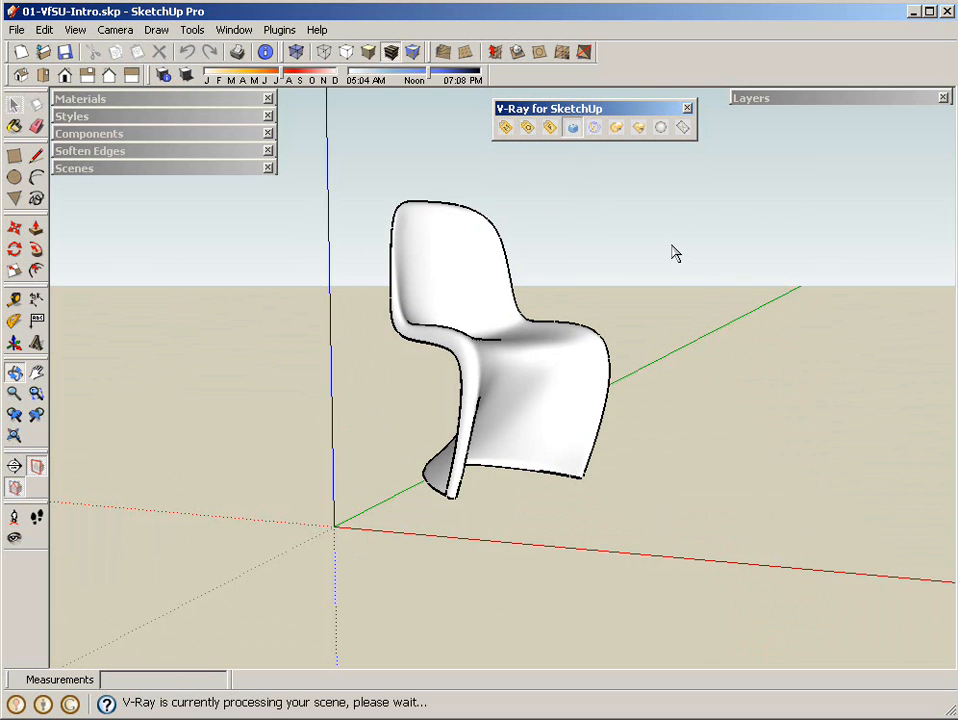
{"action": "left_click", "coordinate": [504, 128]}
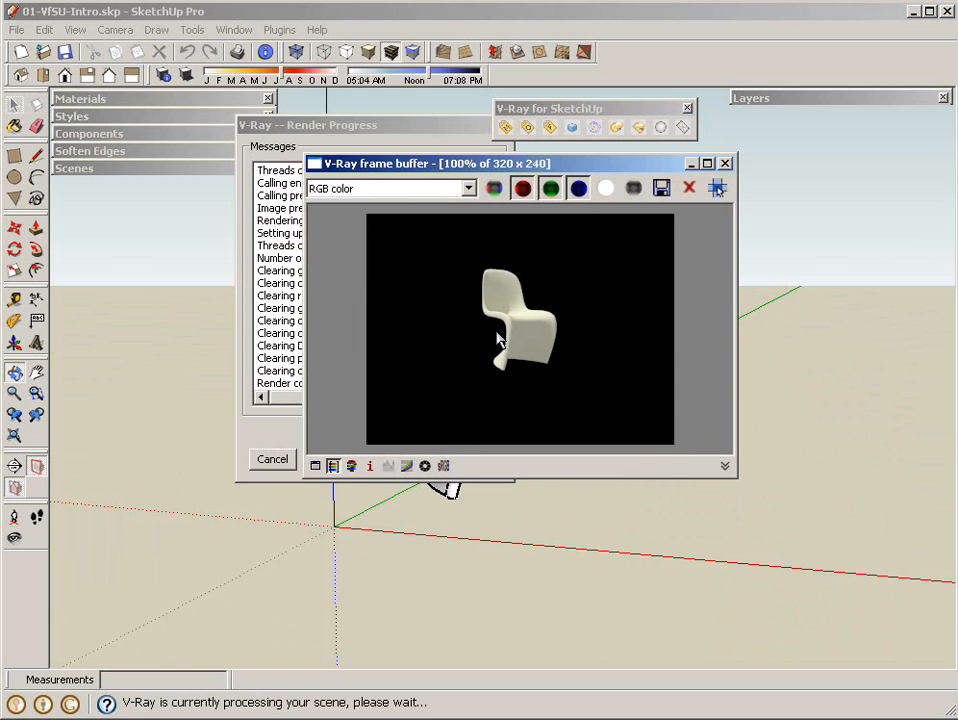
{"action": "mouse_move", "coordinate": [512, 284]}
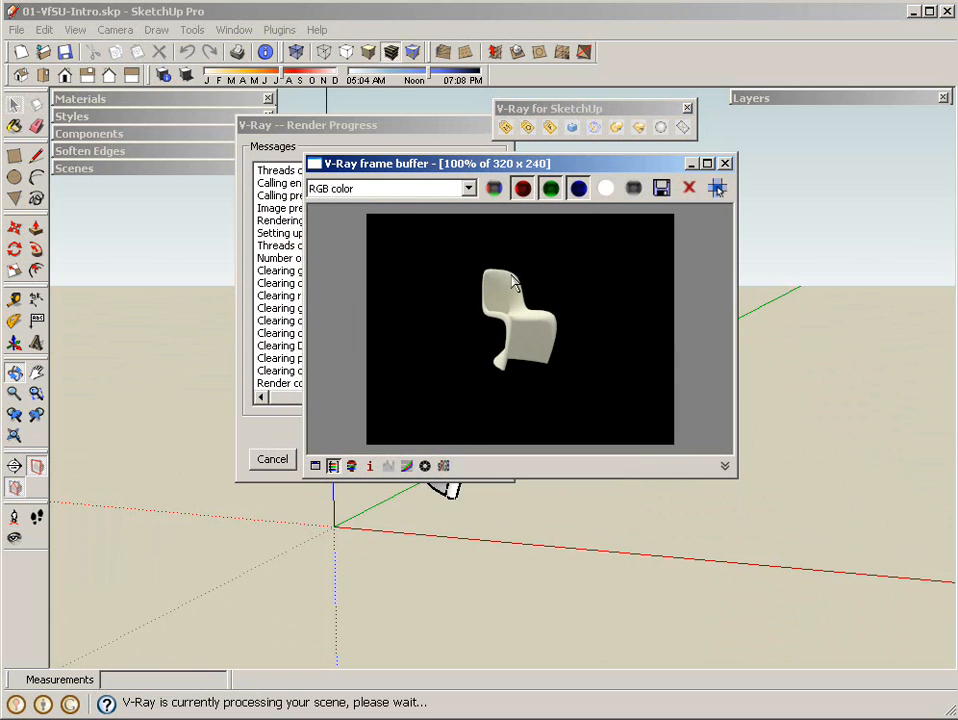
{"action": "mouse_move", "coordinate": [464, 284]}
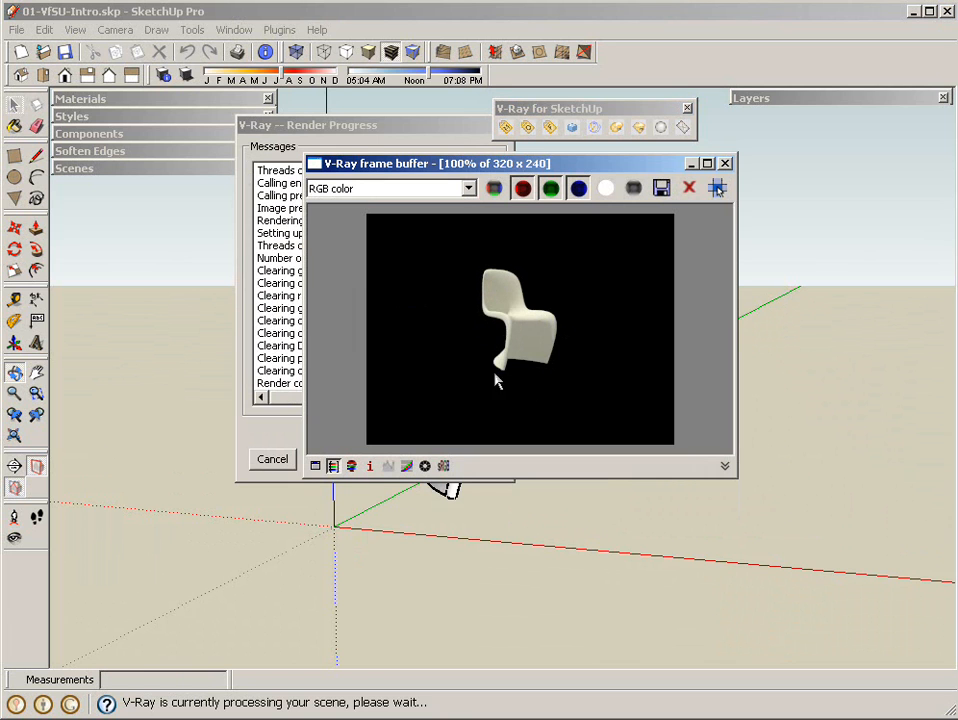
{"action": "mouse_move", "coordinate": [550, 264]}
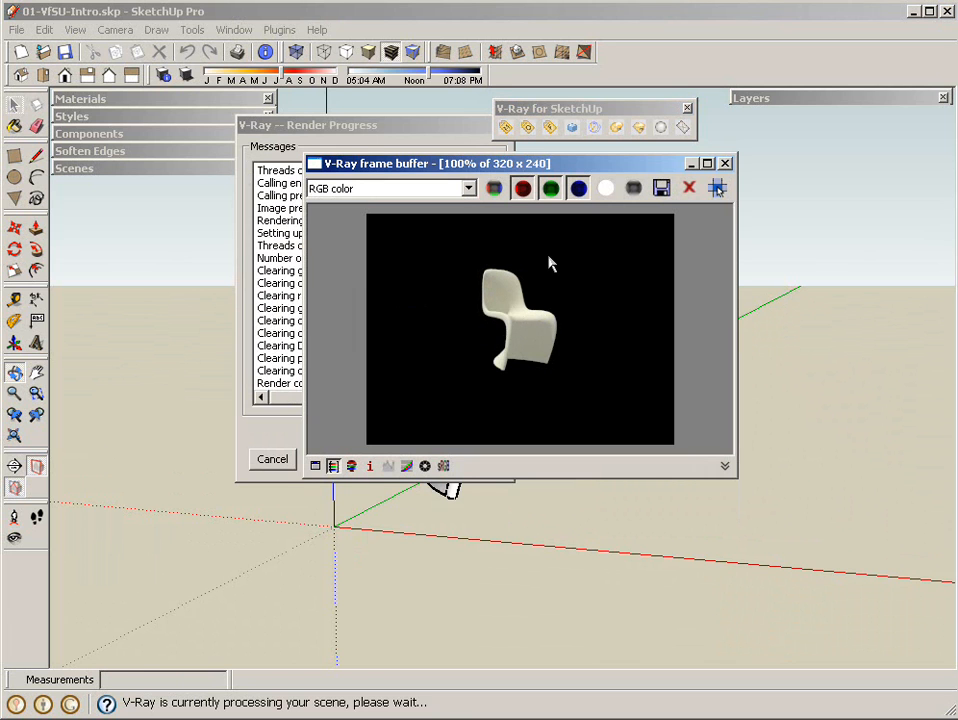
{"action": "mouse_move", "coordinate": [536, 288]}
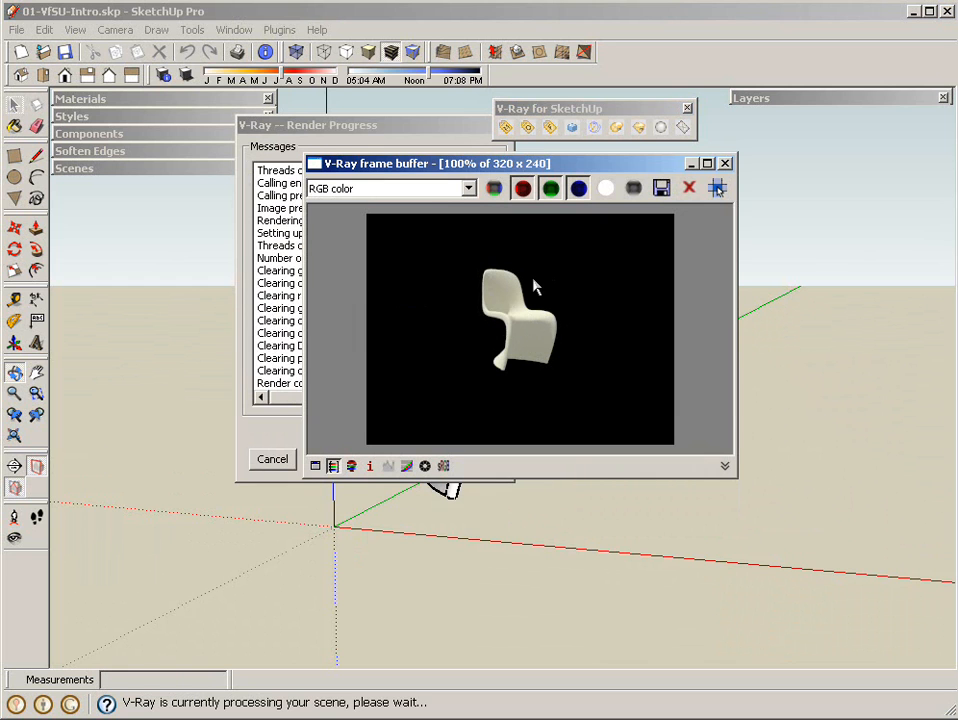
{"action": "mouse_move", "coordinate": [444, 376]}
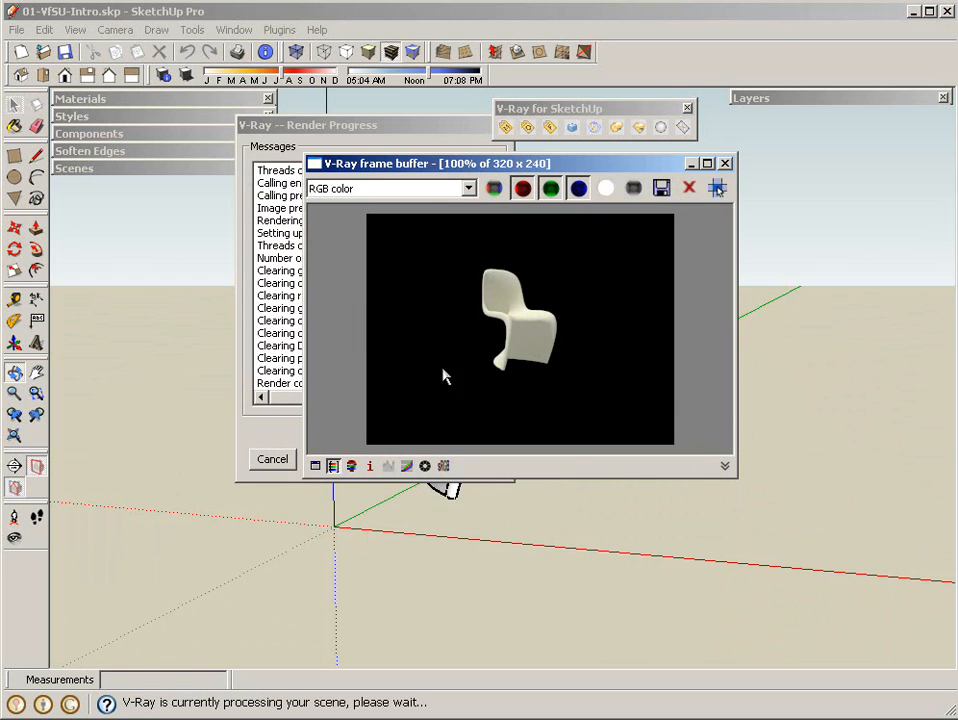
{"action": "mouse_move", "coordinate": [610, 378]}
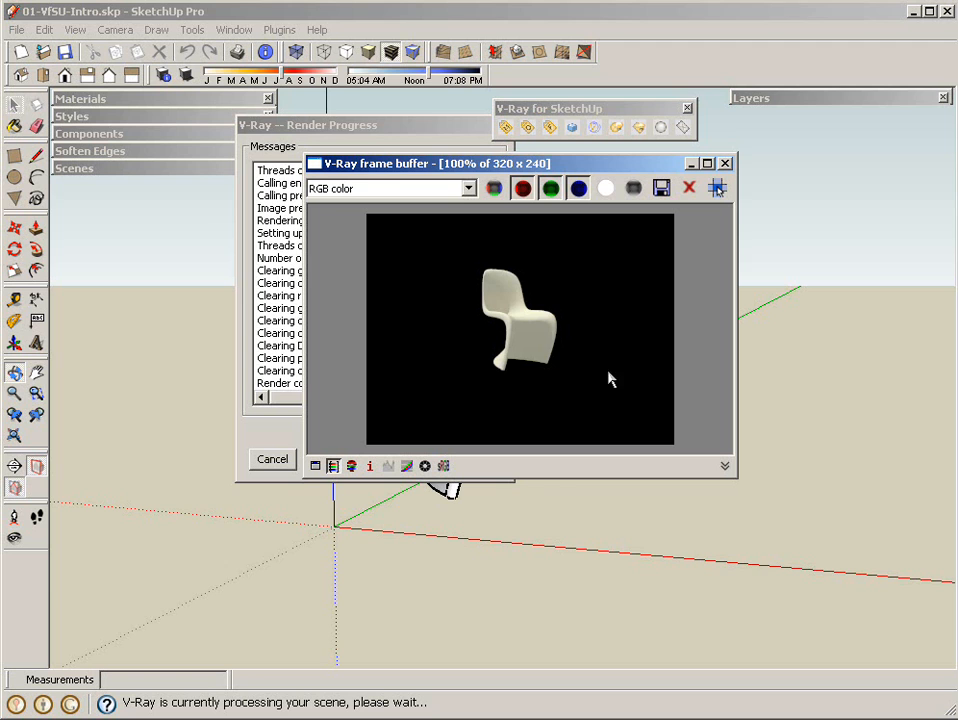
{"action": "mouse_move", "coordinate": [642, 264]}
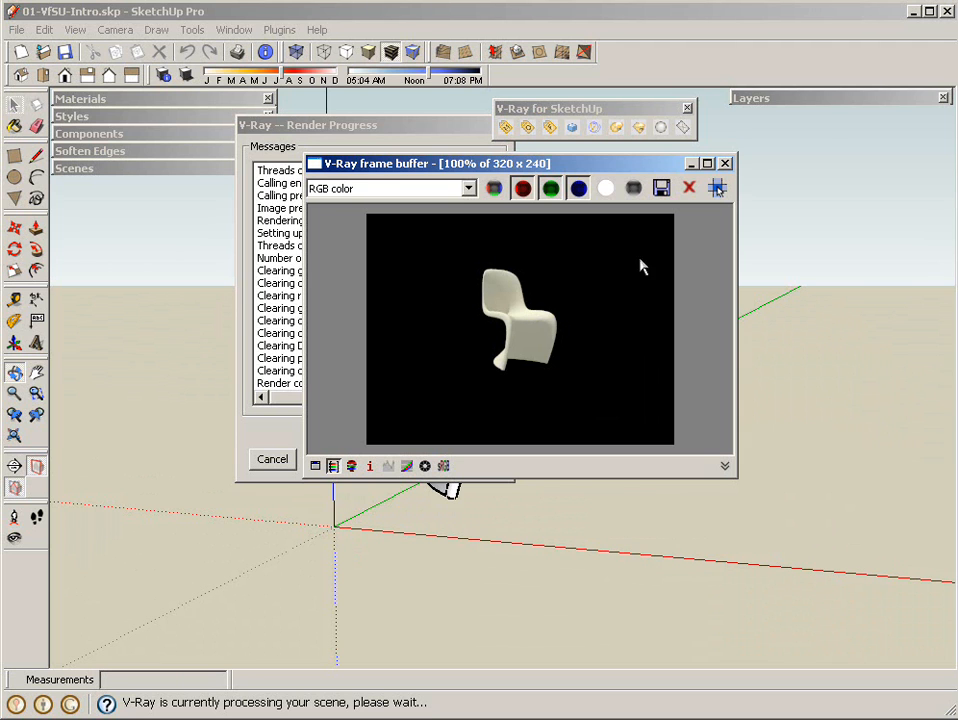
{"action": "mouse_move", "coordinate": [730, 170]}
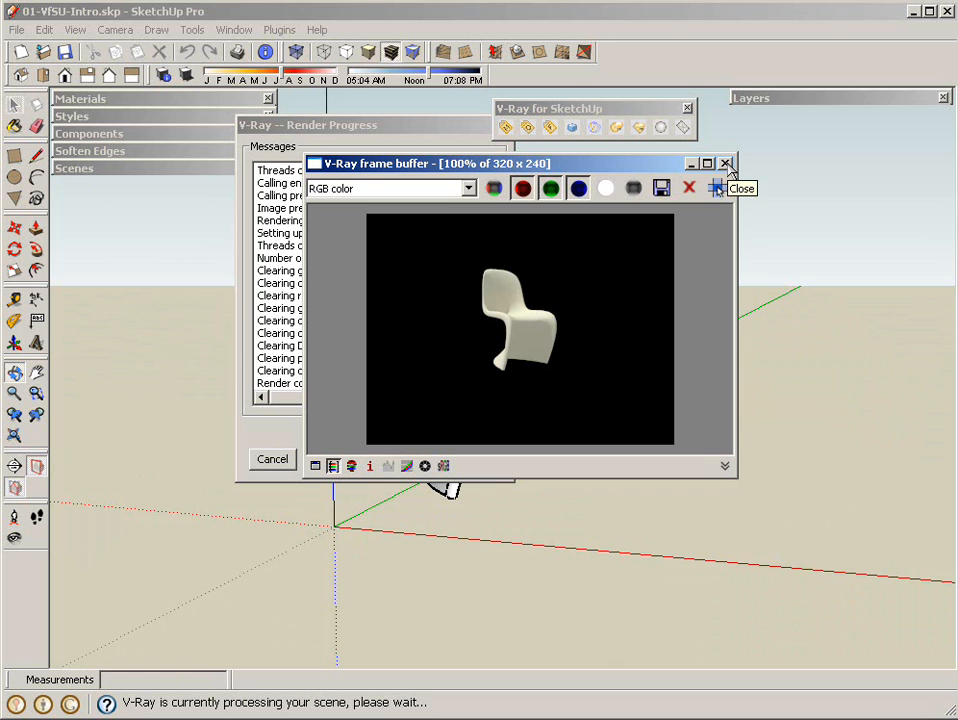
{"action": "mouse_move", "coordinate": [616, 252]}
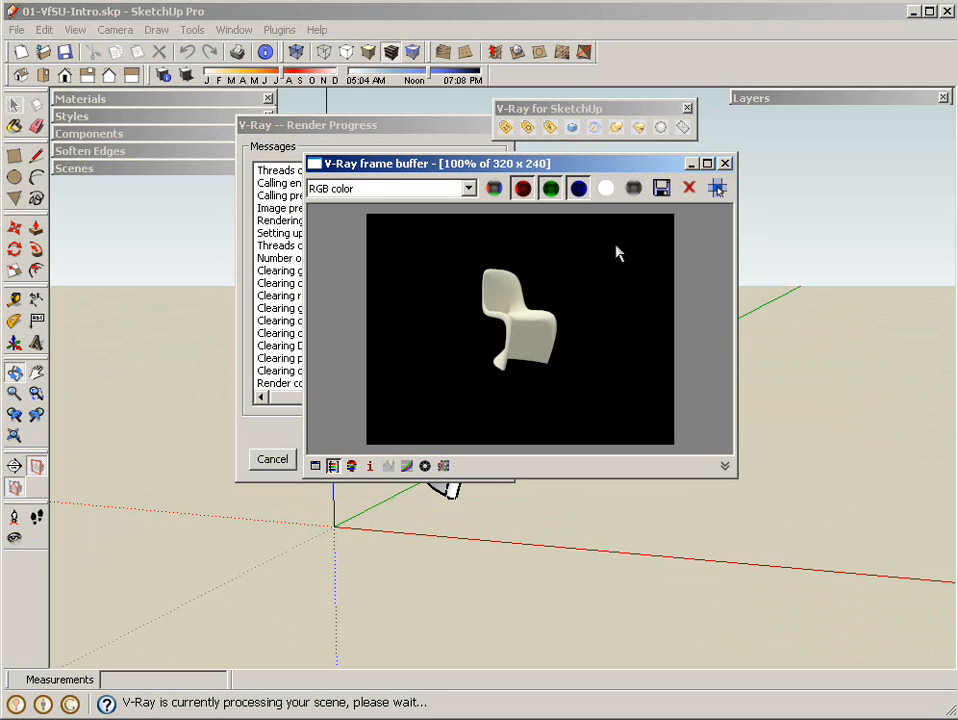
{"action": "mouse_move", "coordinate": [556, 390]}
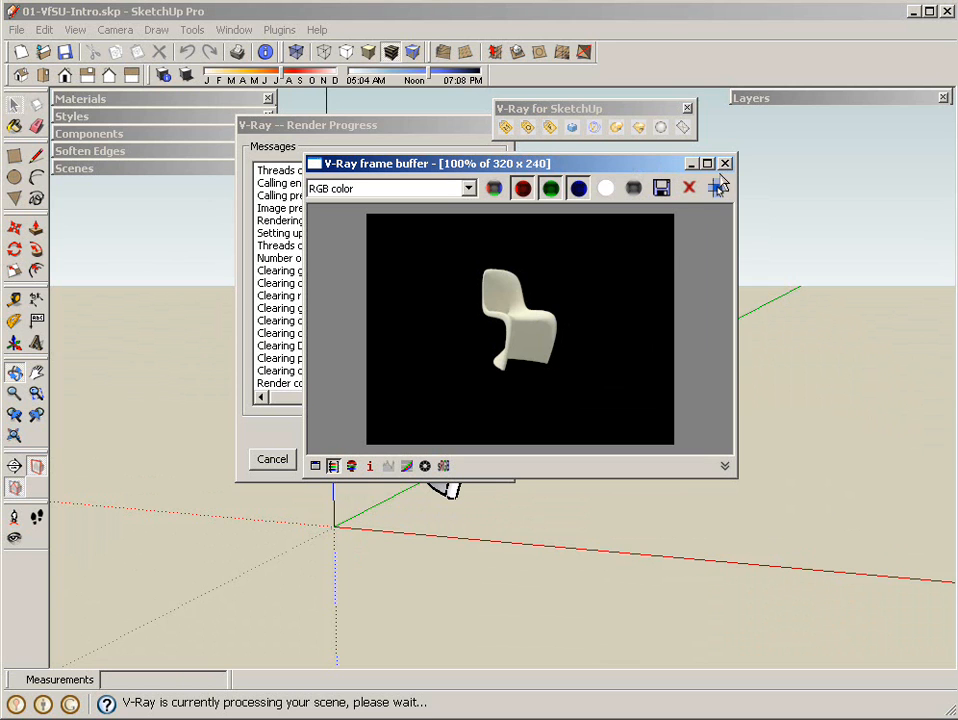
{"action": "mouse_move", "coordinate": [718, 184]}
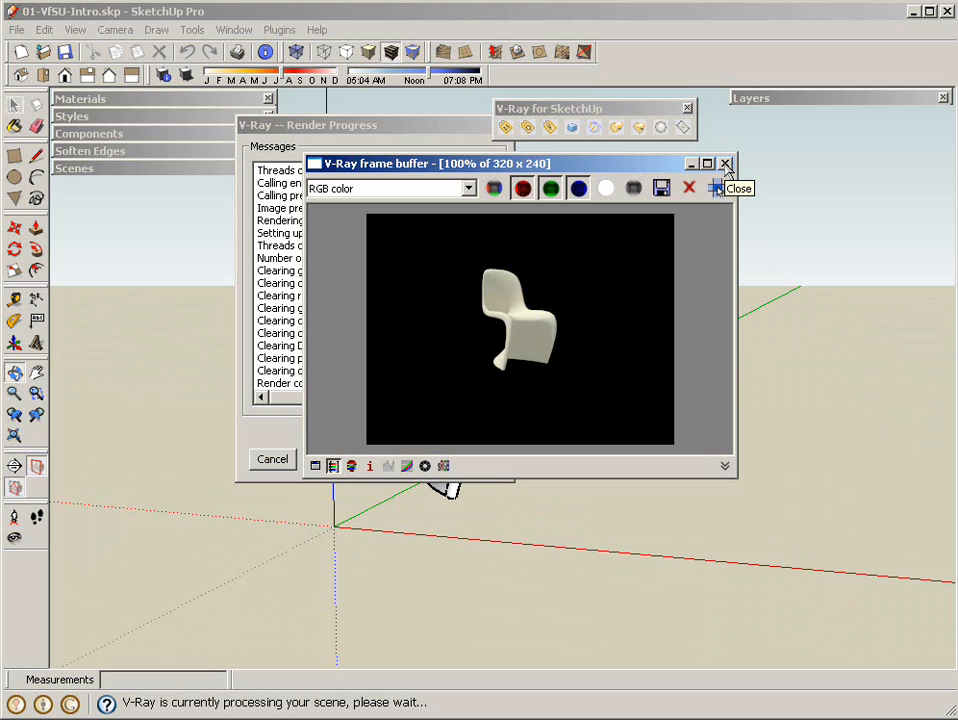
{"action": "mouse_move", "coordinate": [464, 188]}
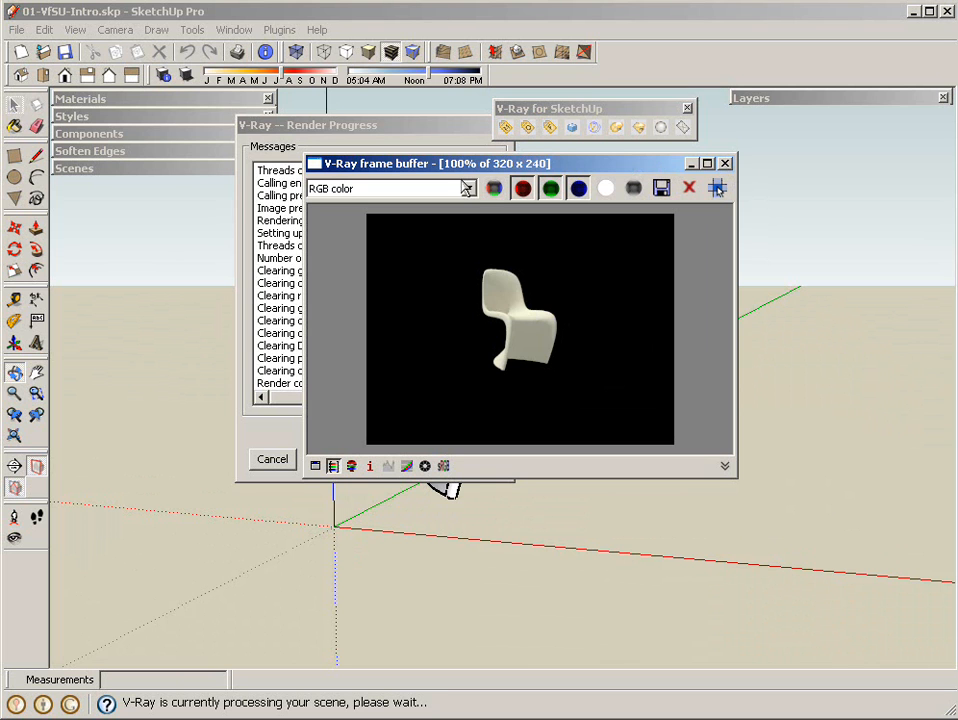
{"action": "left_click", "coordinate": [724, 164]}
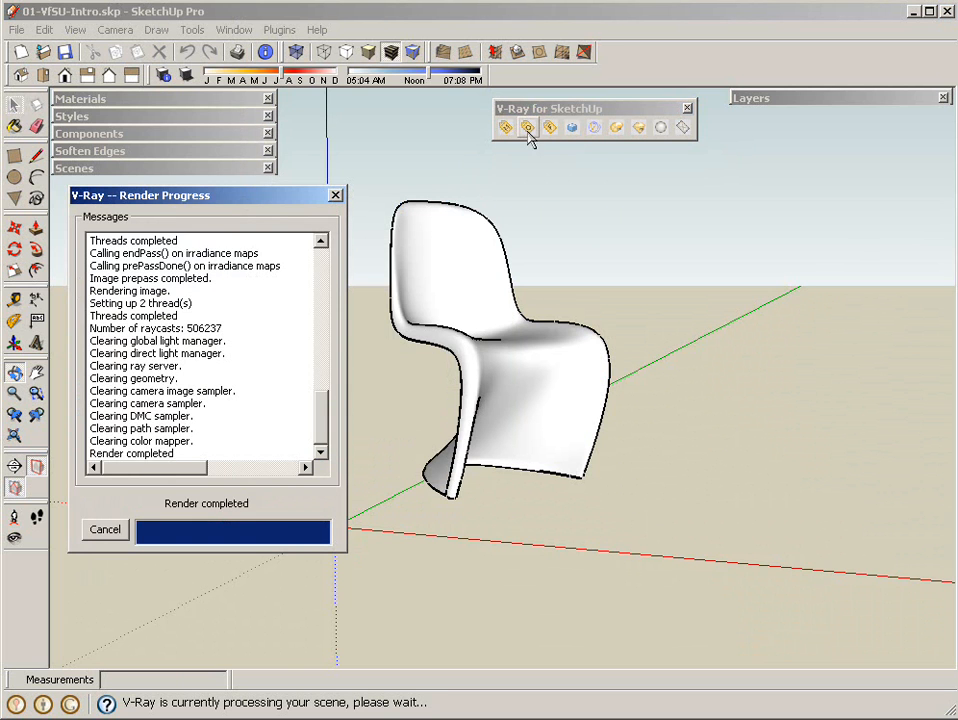
- In V-Ray Global Switches, disable Default Lights and enable Hidden Lights
{"action": "left_click", "coordinate": [528, 128]}
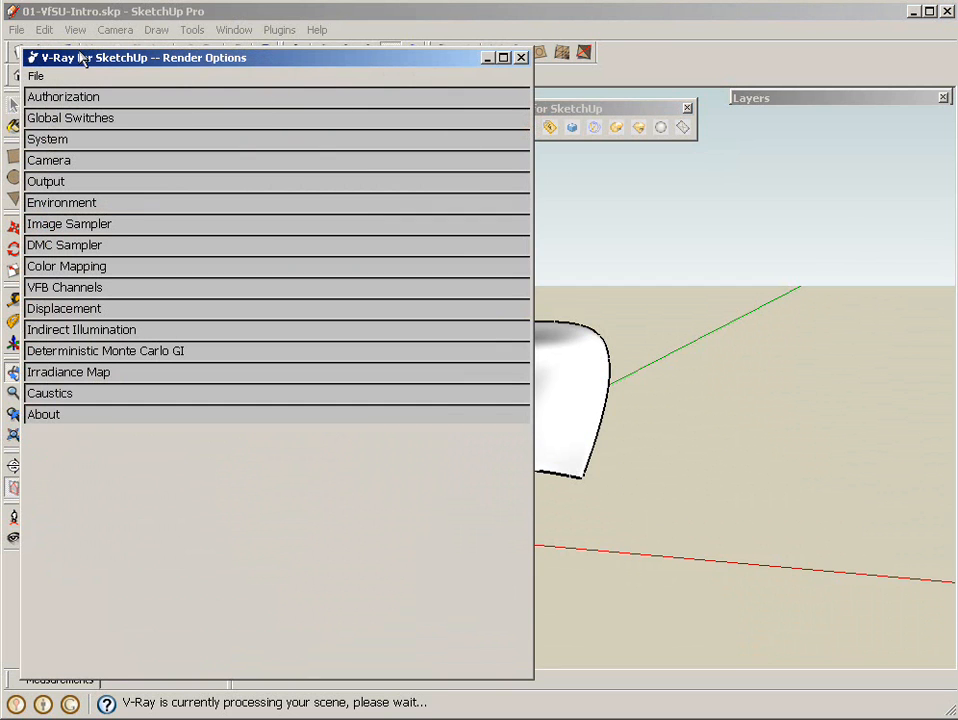
{"action": "mouse_move", "coordinate": [148, 200]}
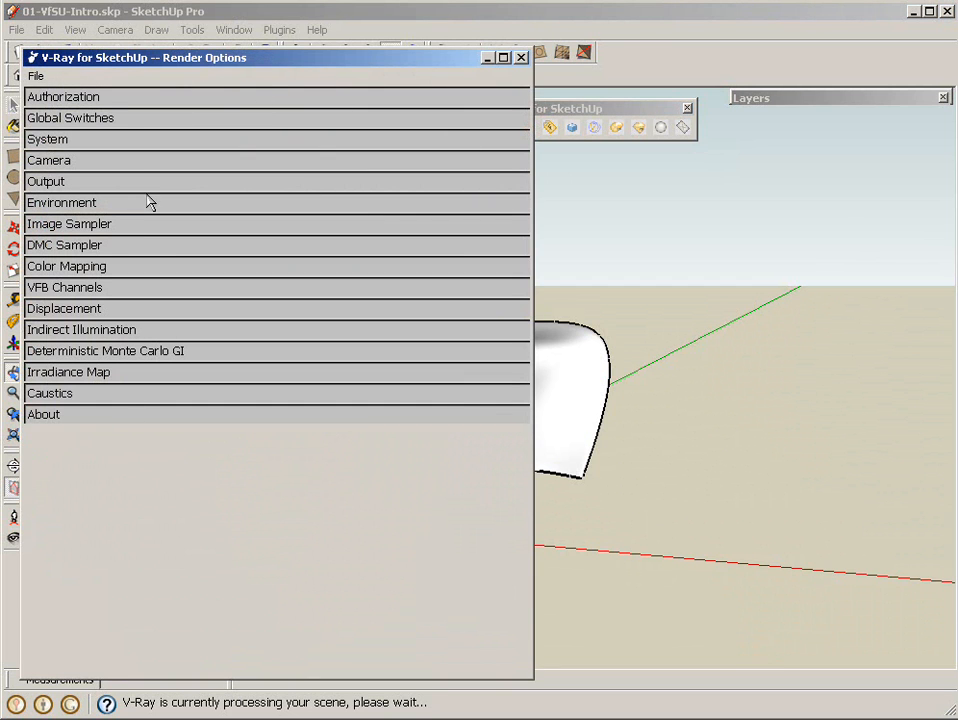
{"action": "mouse_move", "coordinate": [108, 122]}
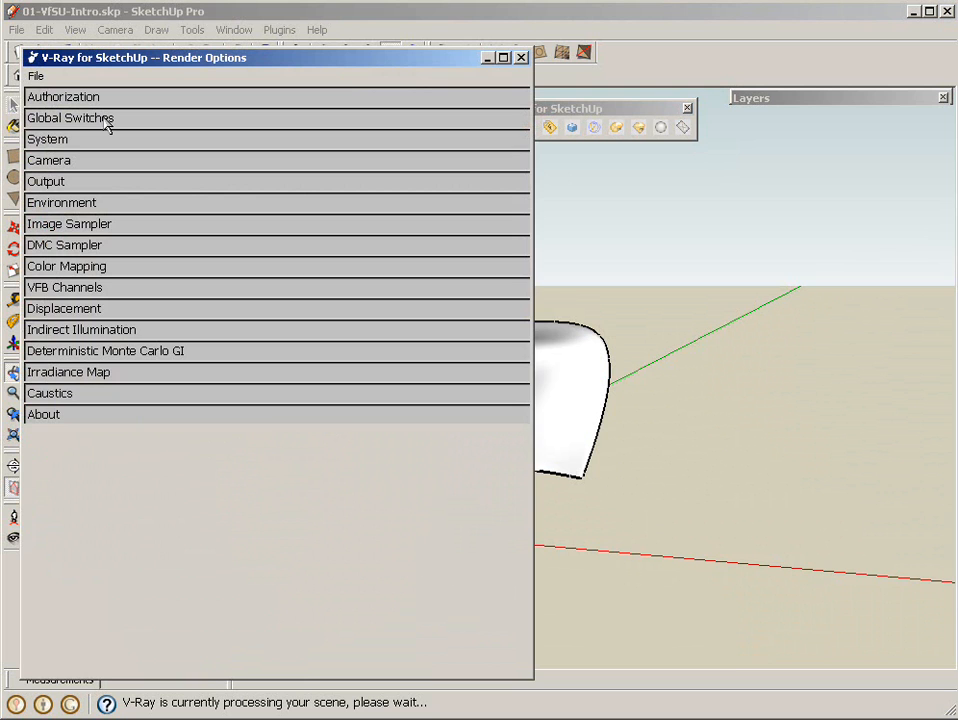
{"action": "left_click", "coordinate": [70, 118]}
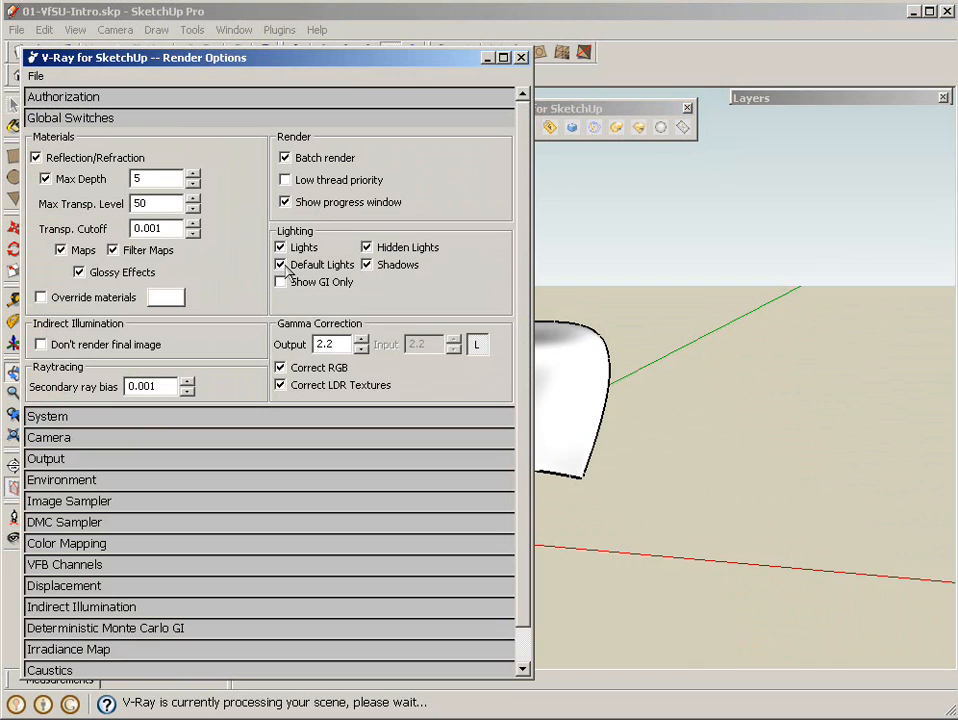
{"action": "left_click", "coordinate": [280, 264]}
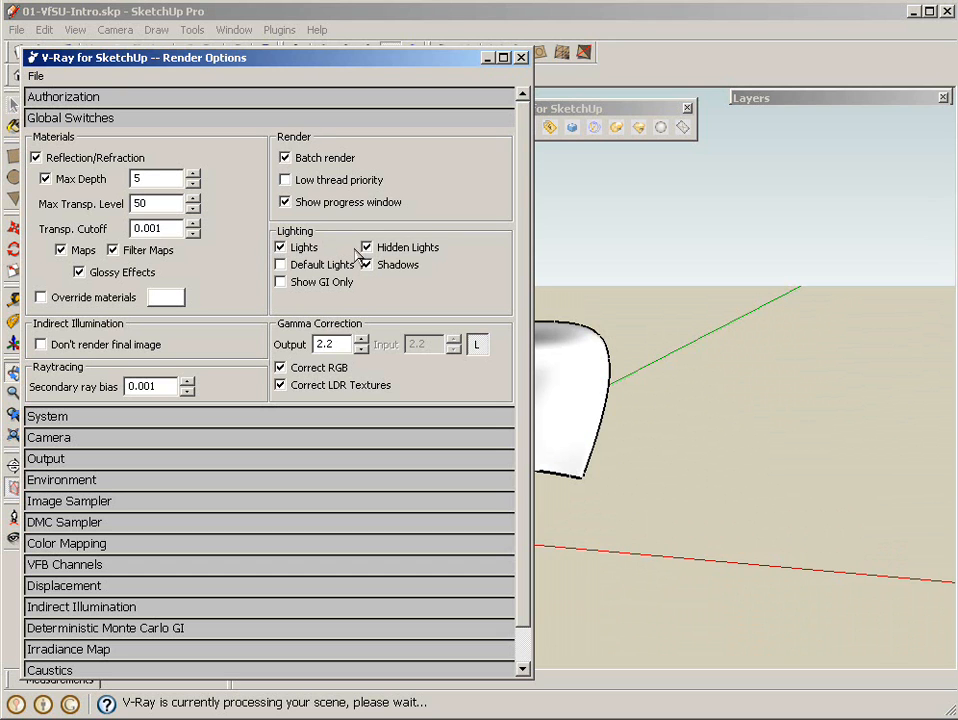
{"action": "mouse_move", "coordinate": [364, 260]}
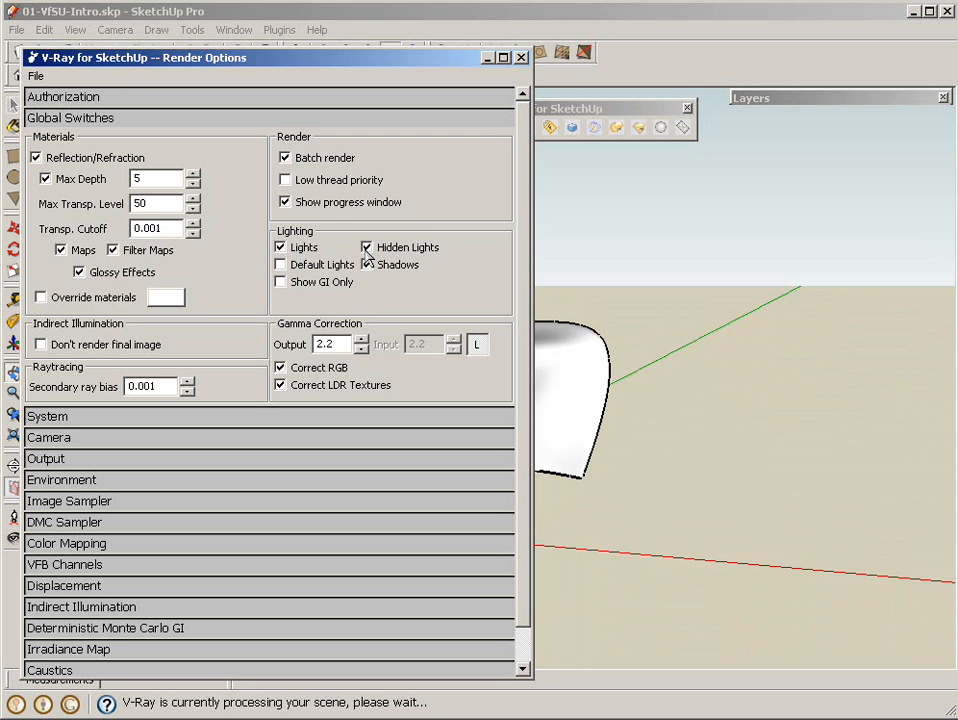
{"action": "left_click", "coordinate": [368, 248]}
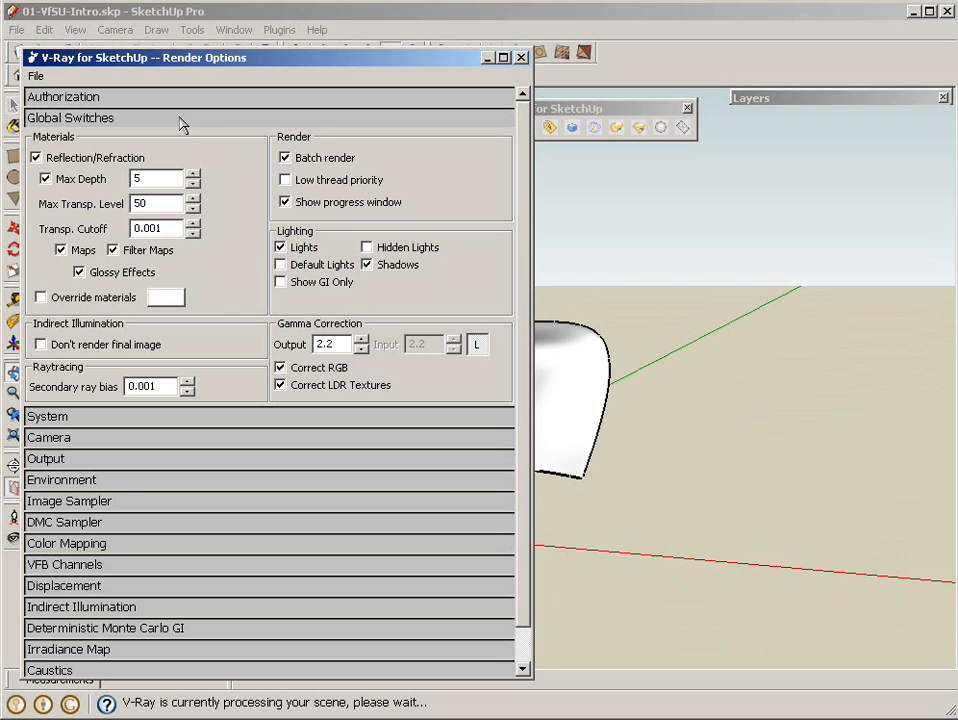
- Collapse the Global Switches rollout in the V-Ray render options
{"action": "left_click", "coordinate": [70, 118]}
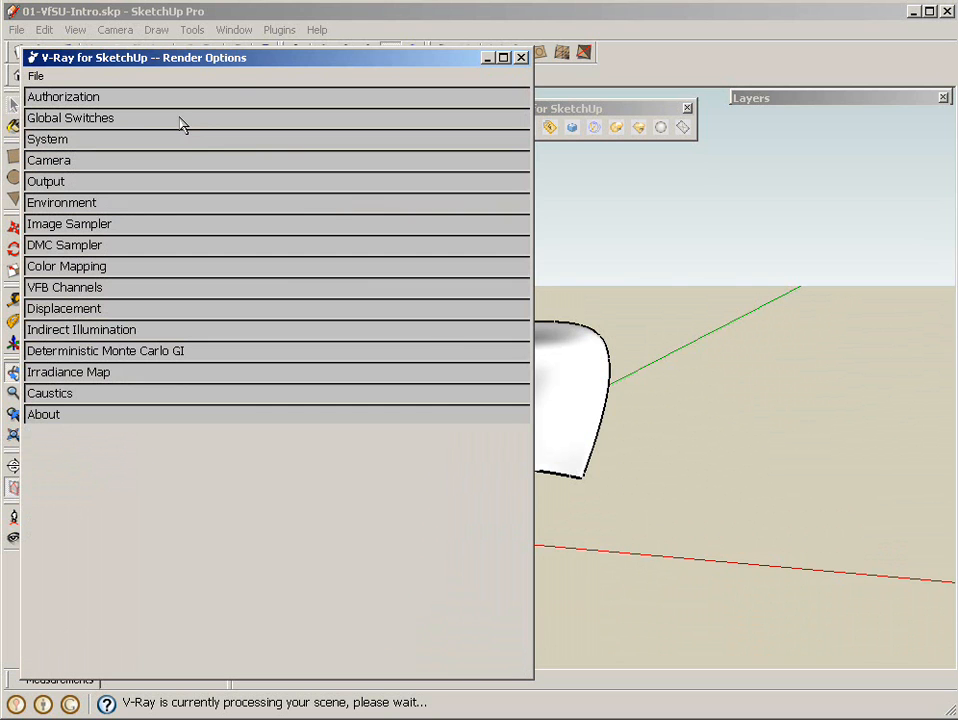
{"action": "mouse_move", "coordinate": [232, 78]}
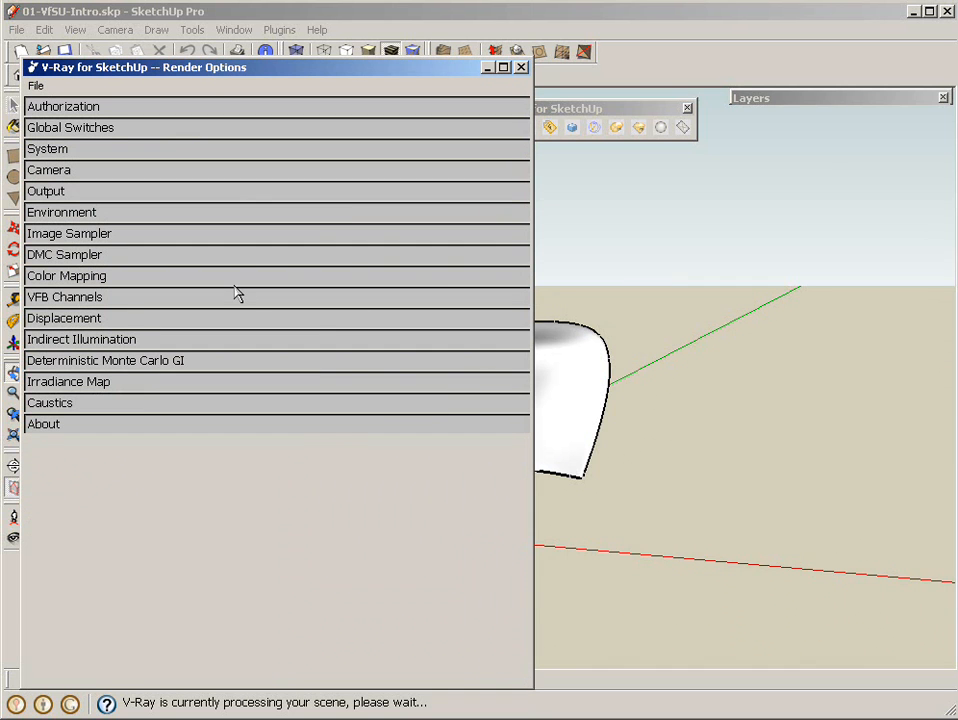
{"action": "mouse_move", "coordinate": [168, 278]}
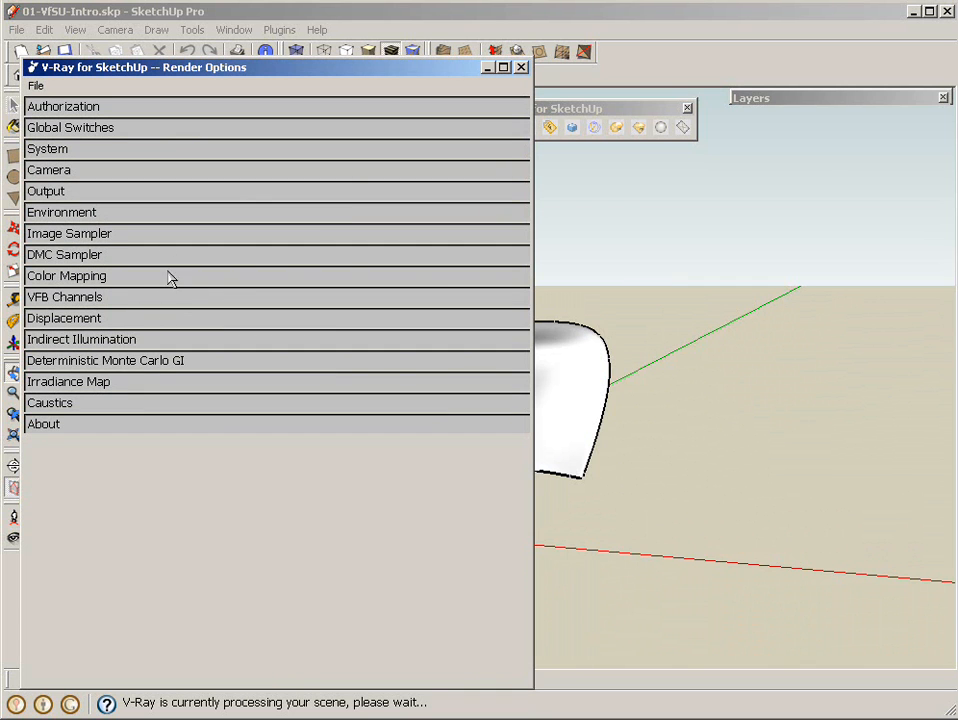
{"action": "mouse_move", "coordinate": [118, 214]}
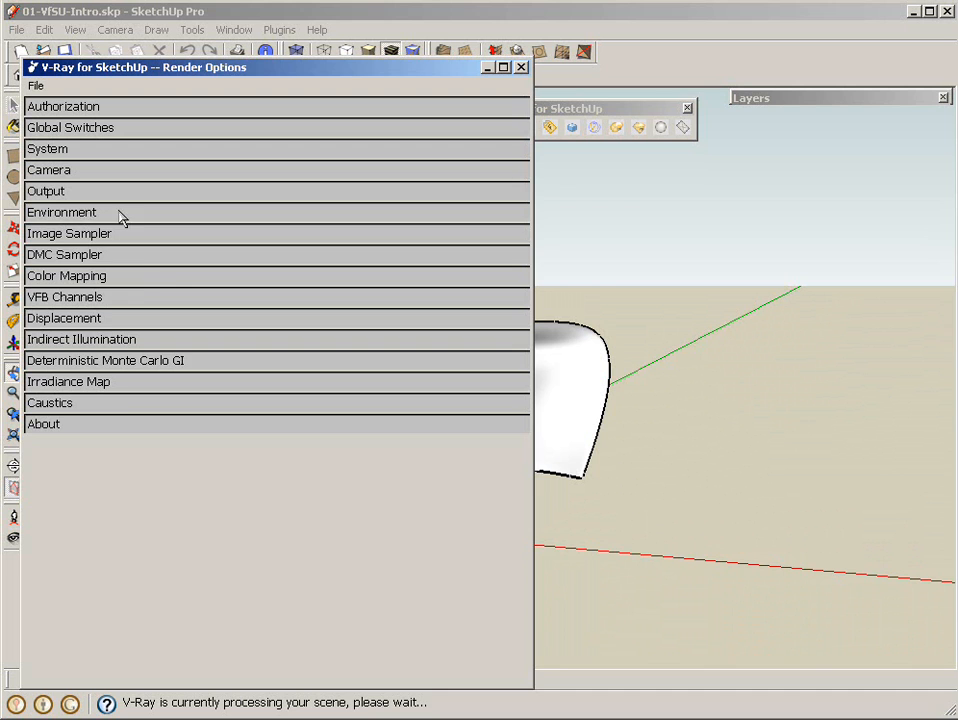
- Expand the Environment rollout and select the GI (Skylight) multiplier value to replace it
{"action": "left_click", "coordinate": [62, 212]}
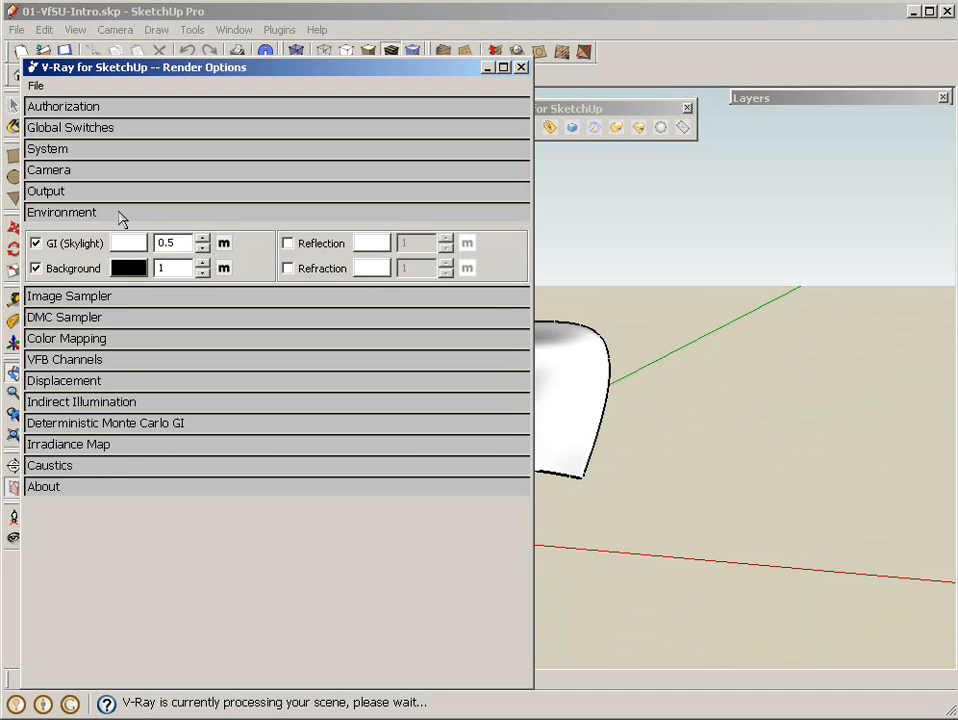
{"action": "mouse_move", "coordinate": [78, 248]}
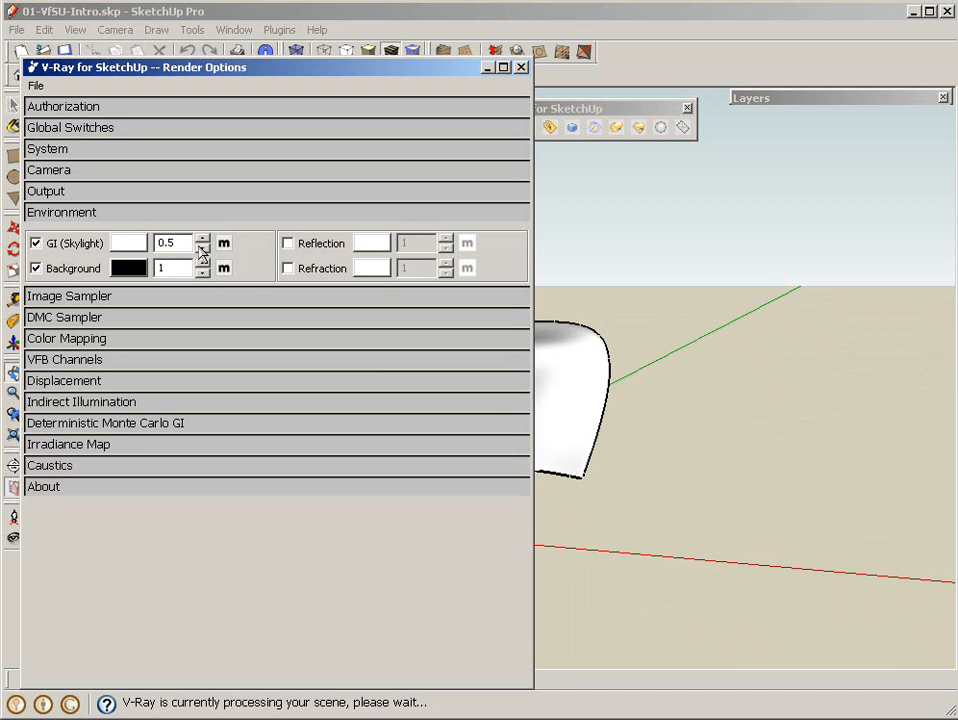
{"action": "triple_click", "coordinate": [170, 242]}
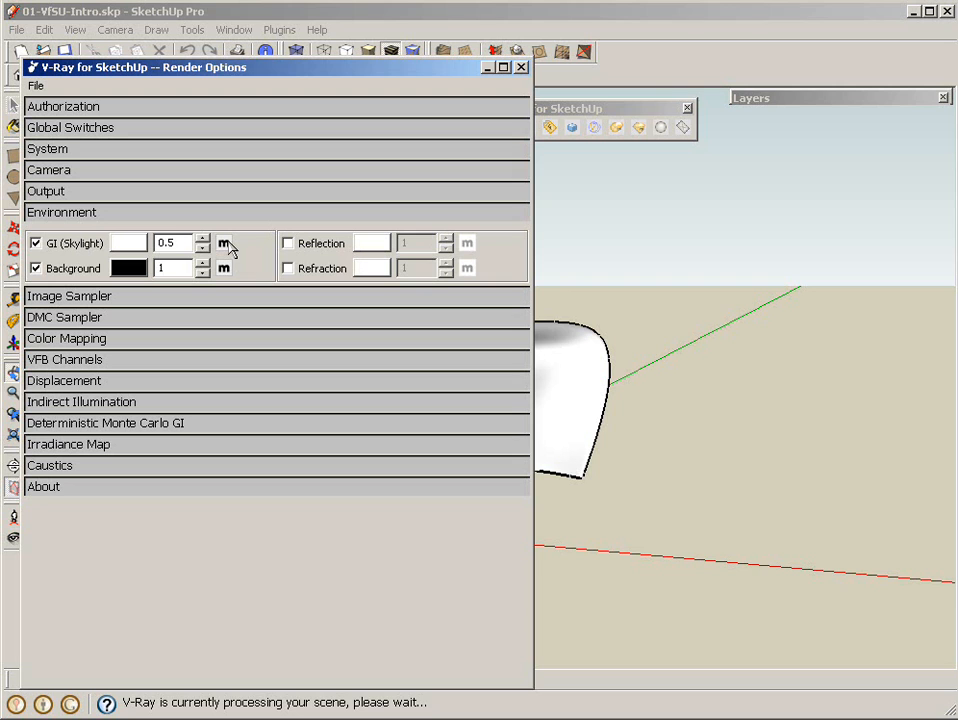
{"action": "left_click", "coordinate": [170, 244]}
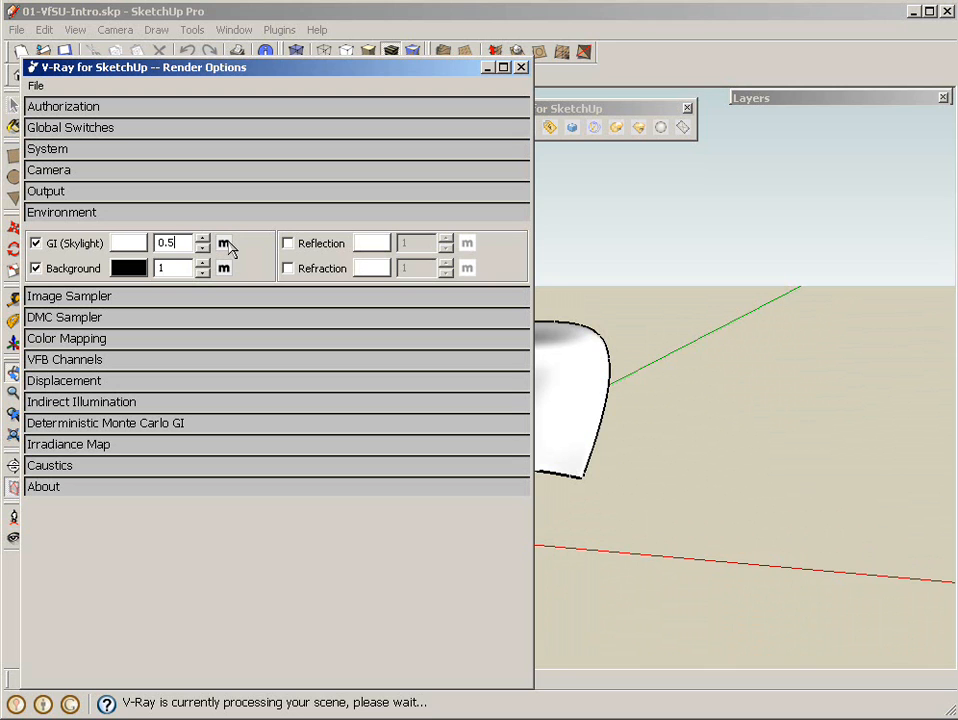
{"action": "mouse_move", "coordinate": [118, 244]}
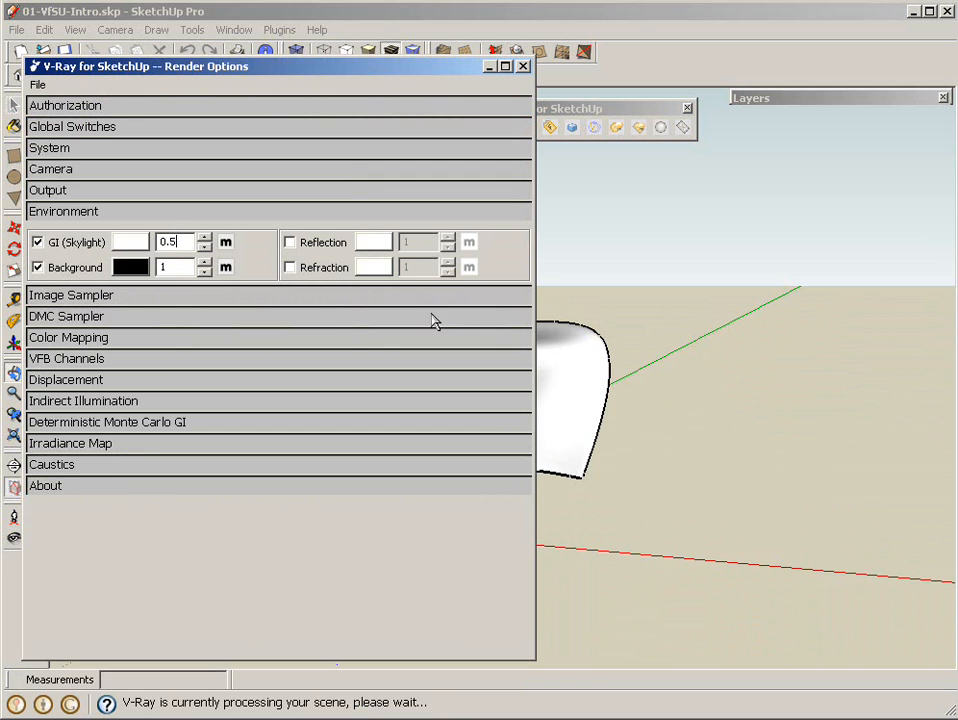
{"action": "mouse_move", "coordinate": [356, 328]}
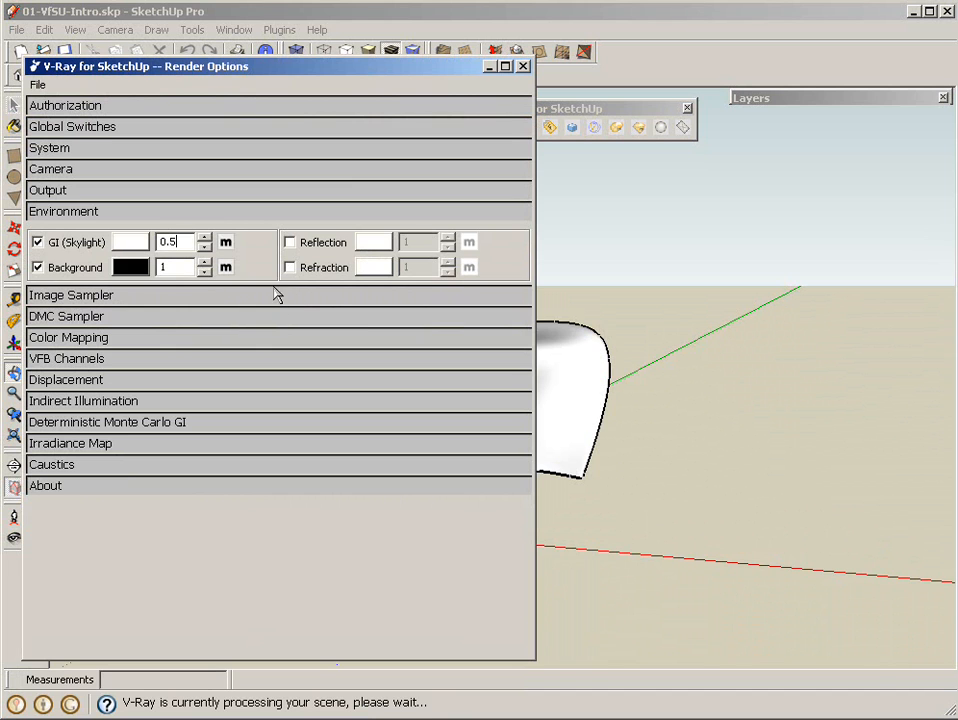
{"action": "mouse_move", "coordinate": [262, 342]}
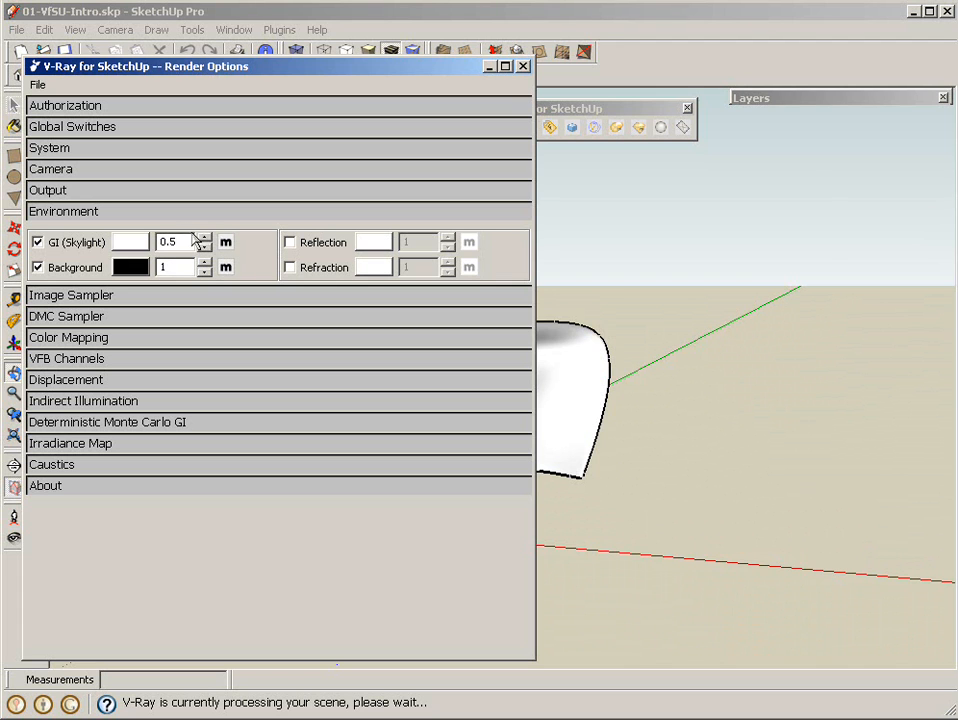
{"action": "triple_click", "coordinate": [170, 240]}
{"action": "type", "text": "1"}
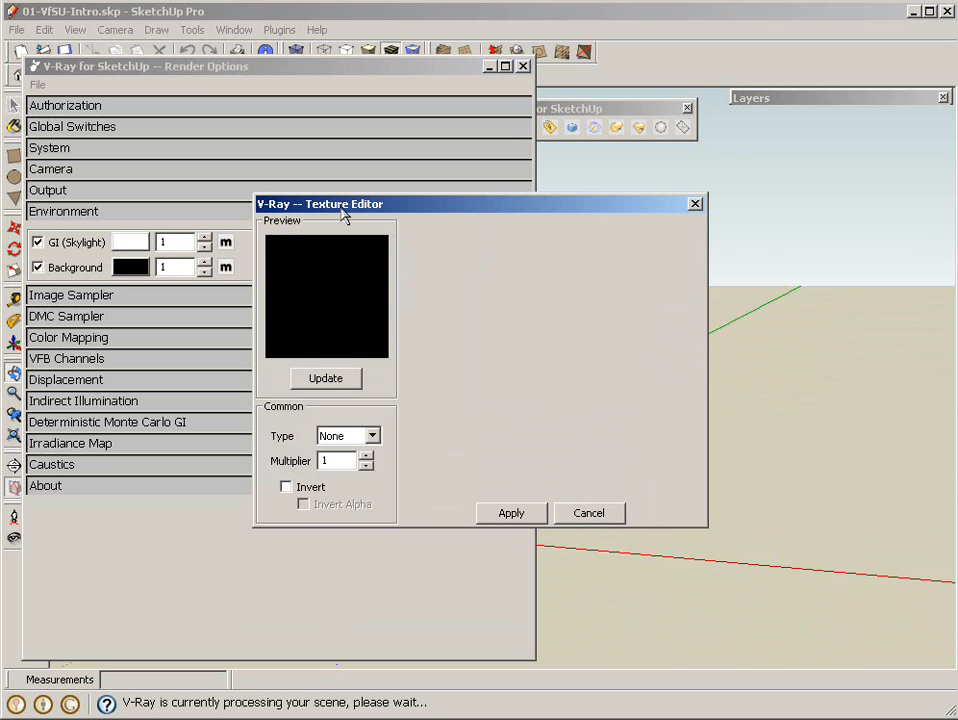
- In the Texture Editor, assign a Sky texture to the skylight and apply it
{"action": "left_click_drag", "start_coordinate": [320, 204], "coordinate": [376, 188]}
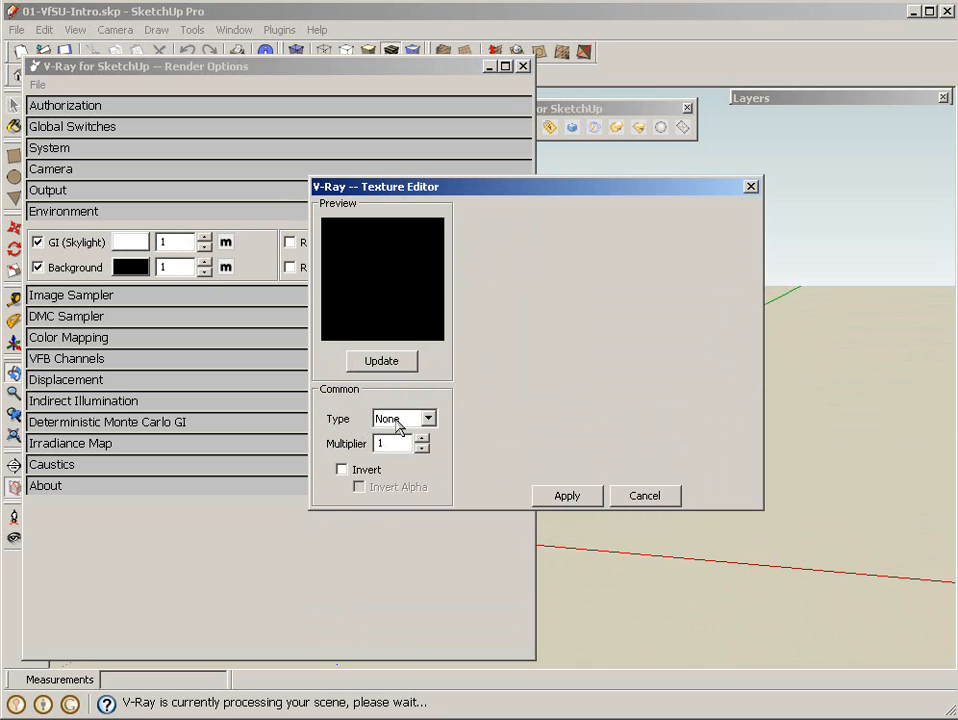
{"action": "left_click", "coordinate": [424, 418]}
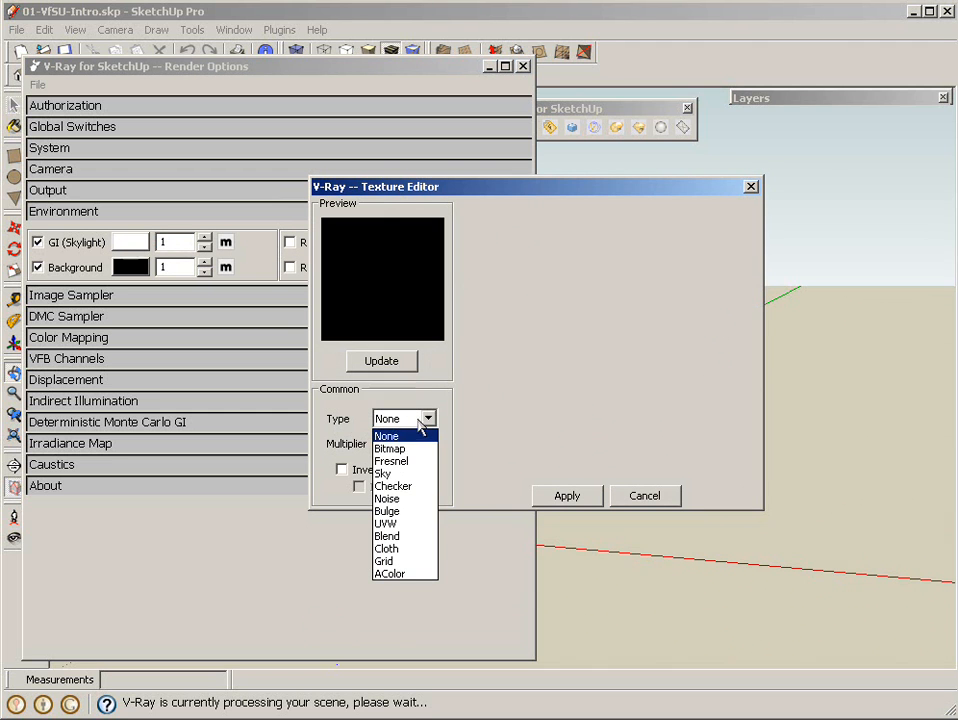
{"action": "mouse_move", "coordinate": [390, 472]}
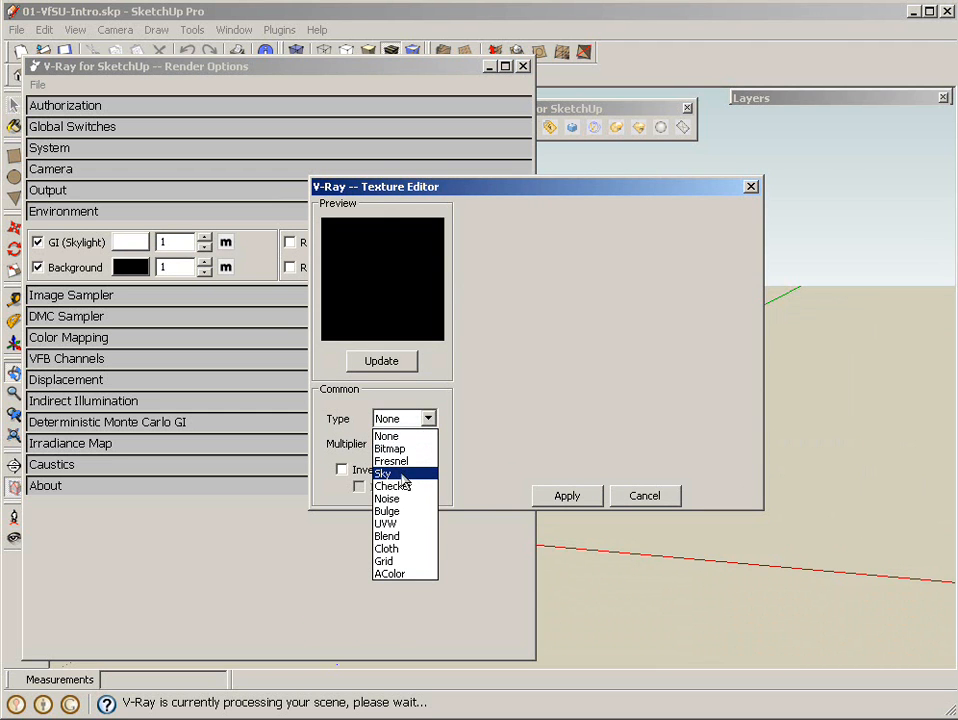
{"action": "left_click", "coordinate": [384, 472]}
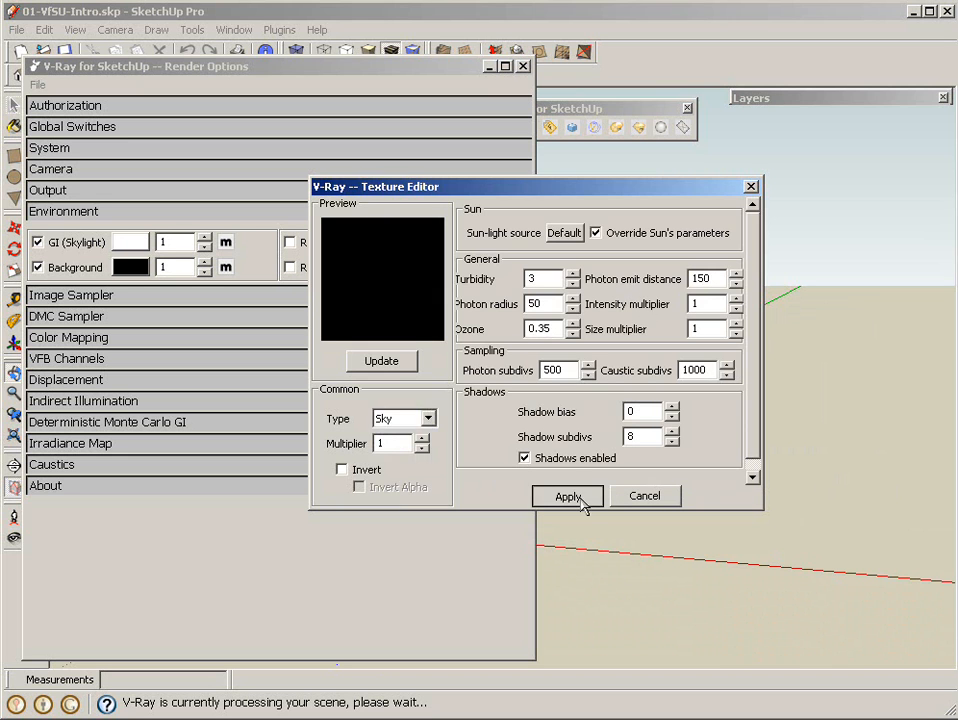
{"action": "left_click", "coordinate": [568, 496]}
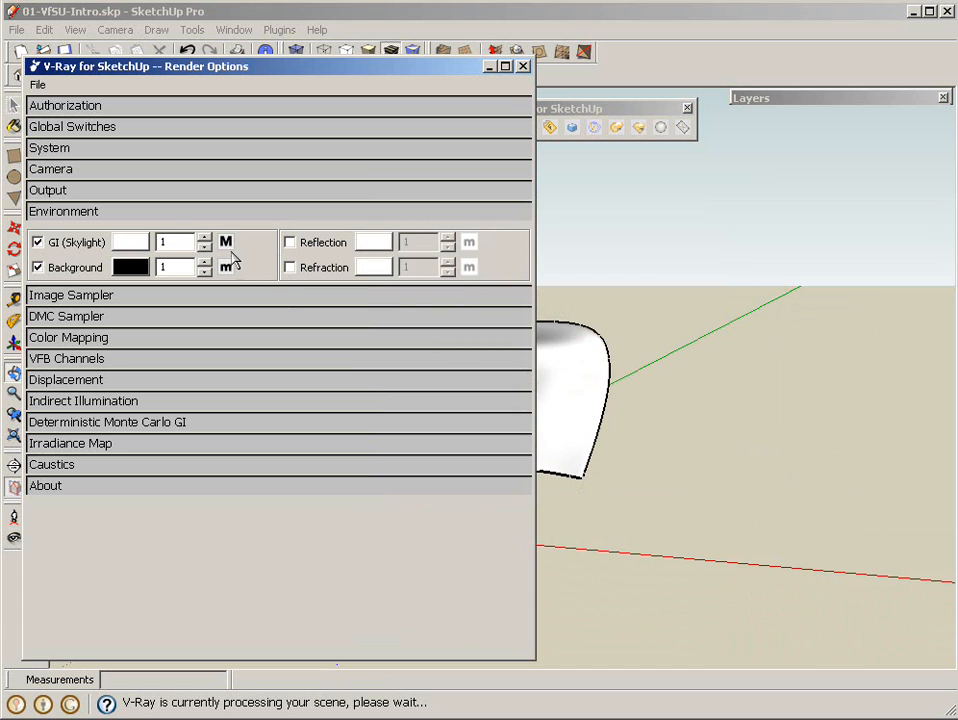
{"action": "mouse_move", "coordinate": [224, 256]}
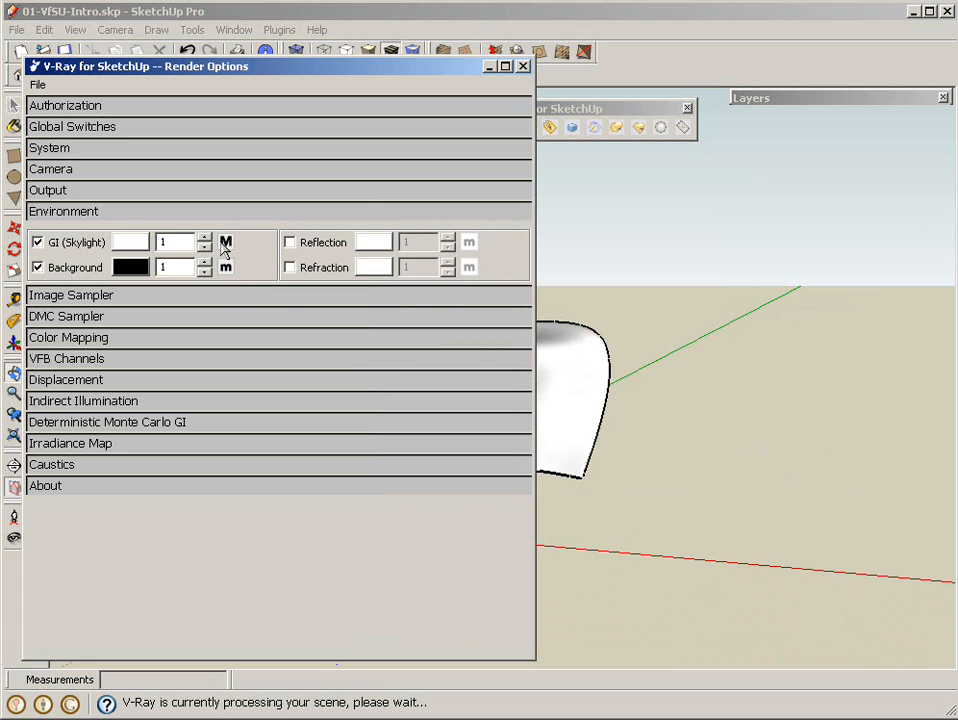
{"action": "mouse_move", "coordinate": [152, 282]}
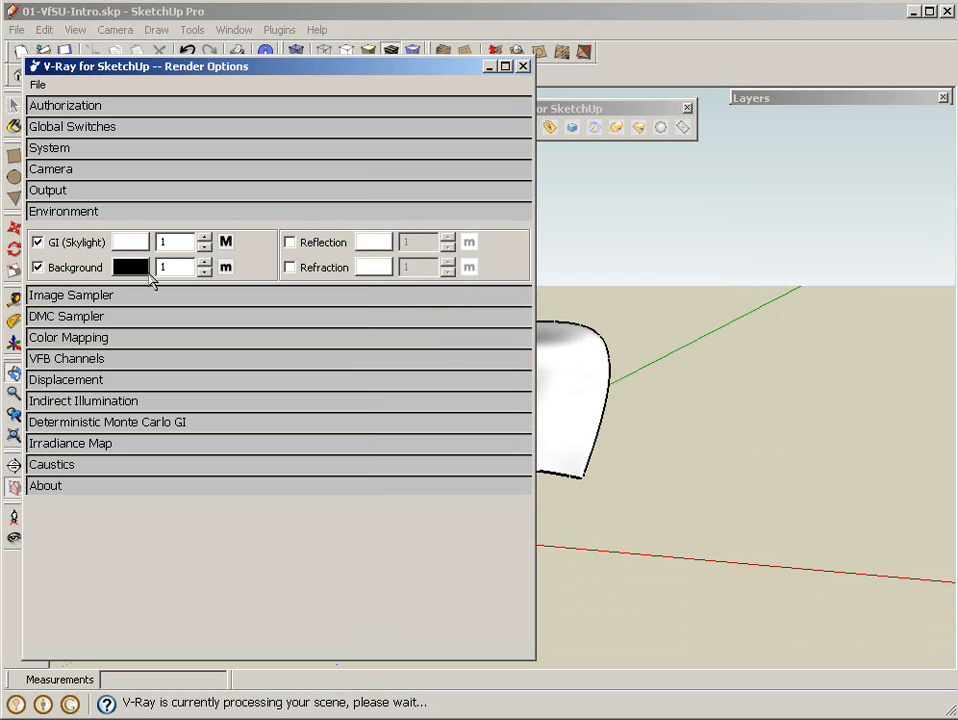
{"action": "mouse_move", "coordinate": [224, 280]}
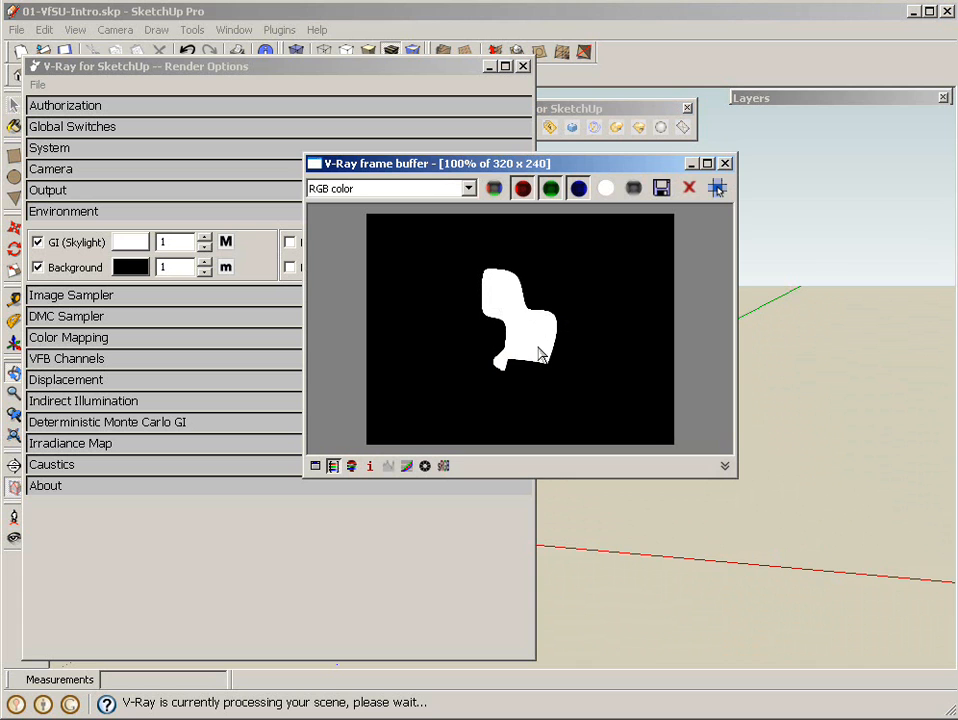
{"action": "mouse_move", "coordinate": [522, 360]}
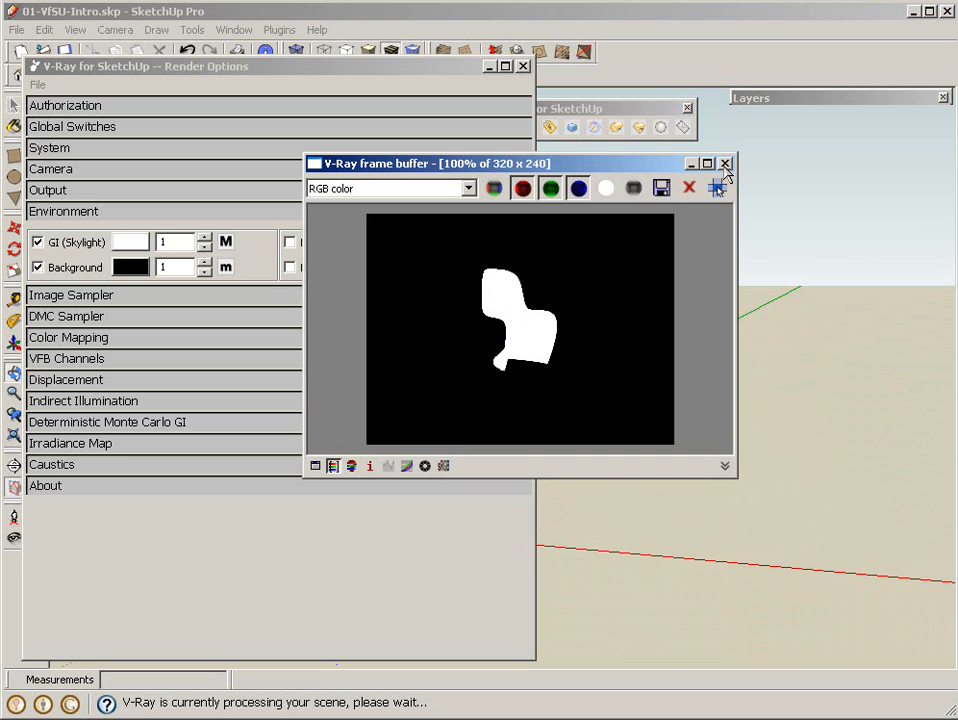
{"action": "left_click", "coordinate": [724, 164]}
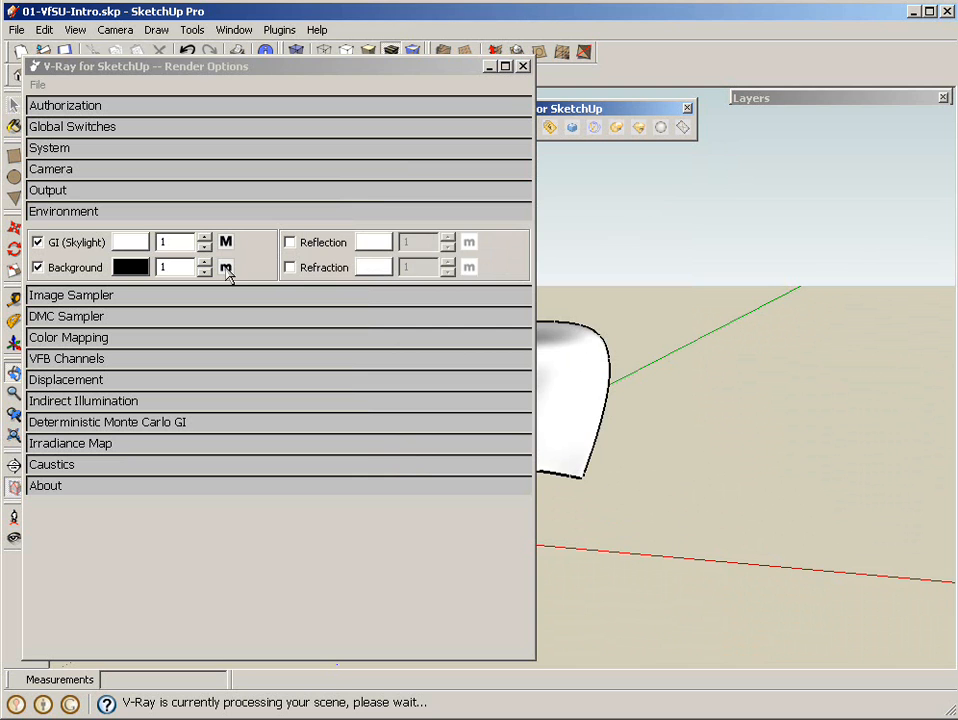
- Give the environment background a Bitmap texture in the Texture Editor
{"action": "left_click", "coordinate": [226, 268]}
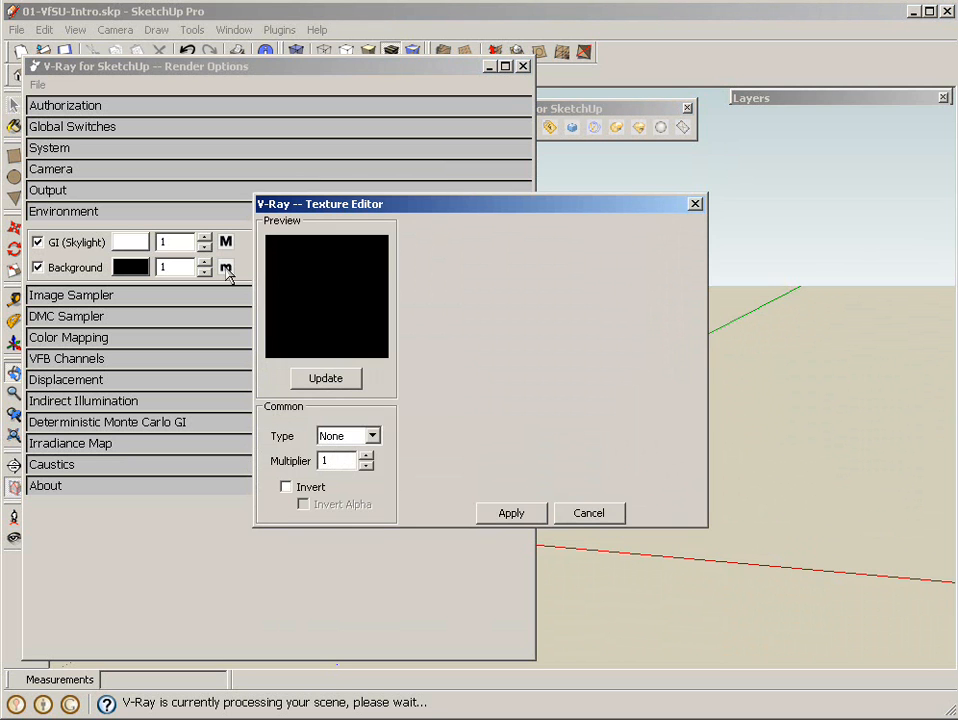
{"action": "left_click", "coordinate": [372, 436]}
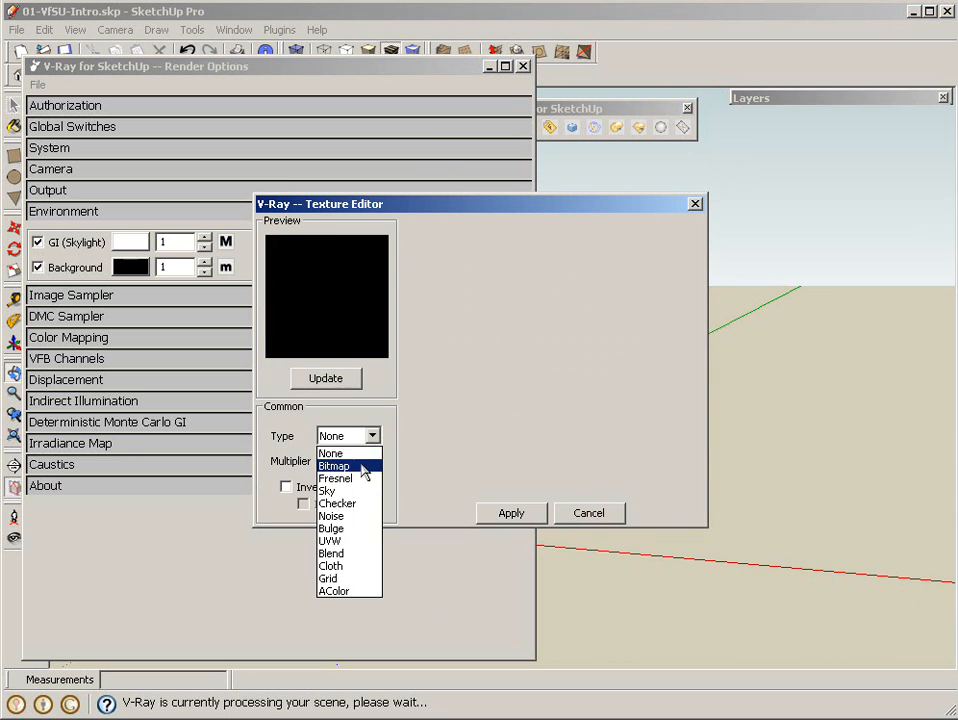
{"action": "left_click", "coordinate": [328, 490]}
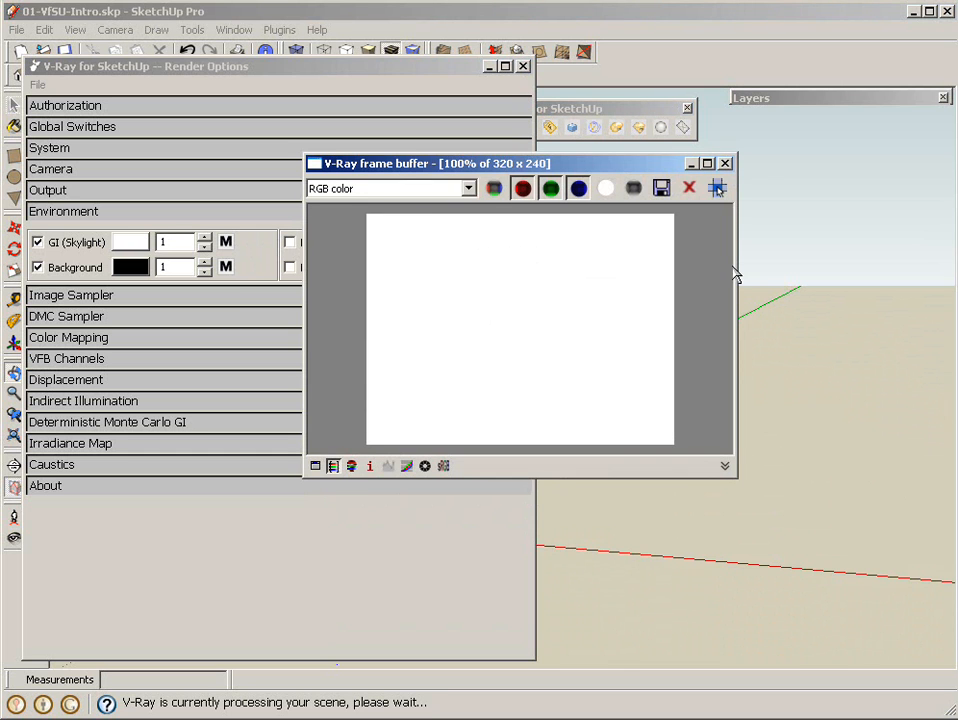
{"action": "mouse_move", "coordinate": [538, 216]}
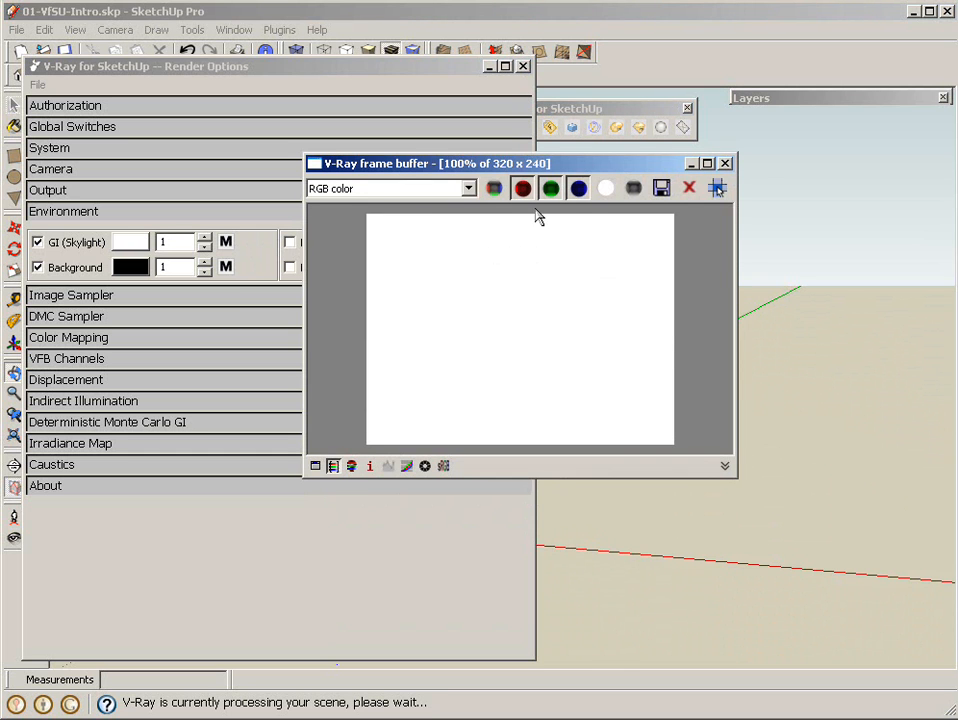
{"action": "mouse_move", "coordinate": [606, 188]}
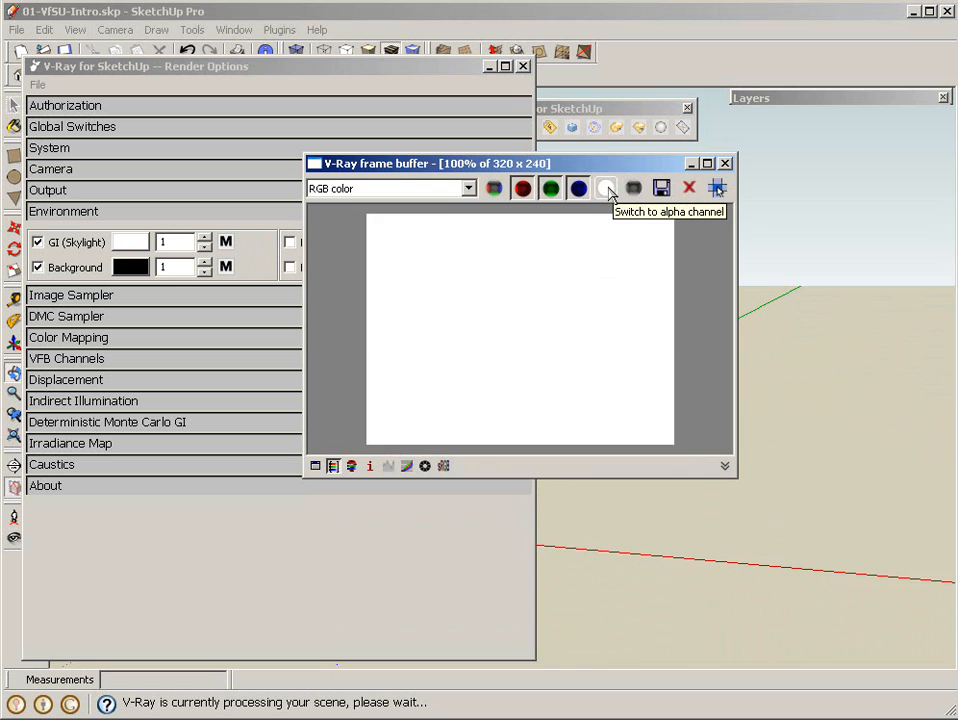
- Check the render's Alpha channel, return to RGB color, and close the frame buffer
{"action": "left_click", "coordinate": [606, 188]}
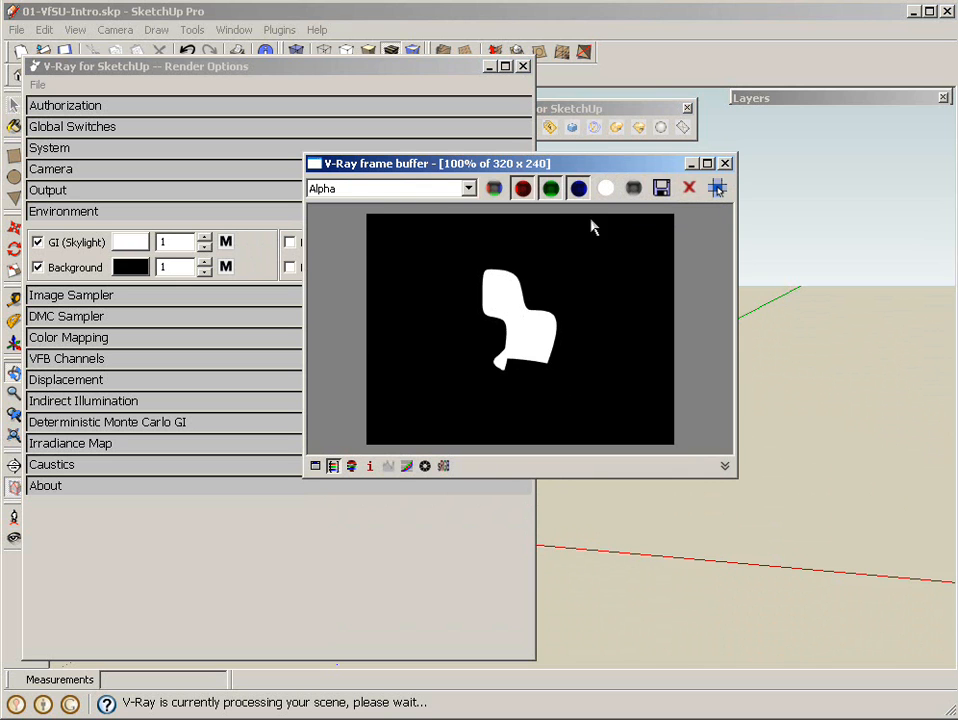
{"action": "left_click", "coordinate": [464, 188]}
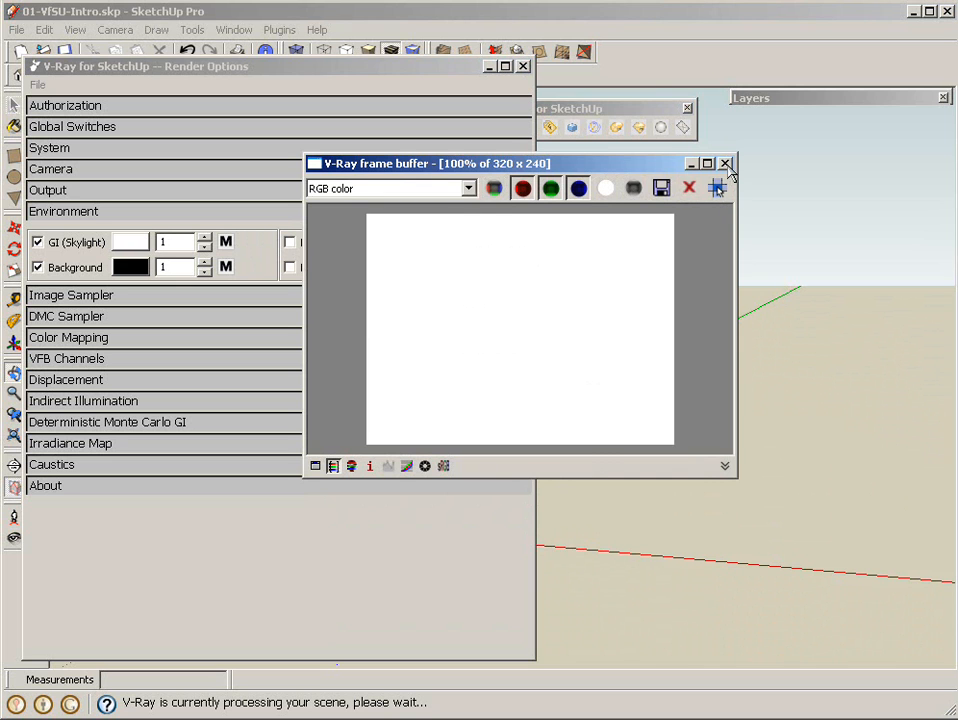
{"action": "left_click", "coordinate": [724, 164]}
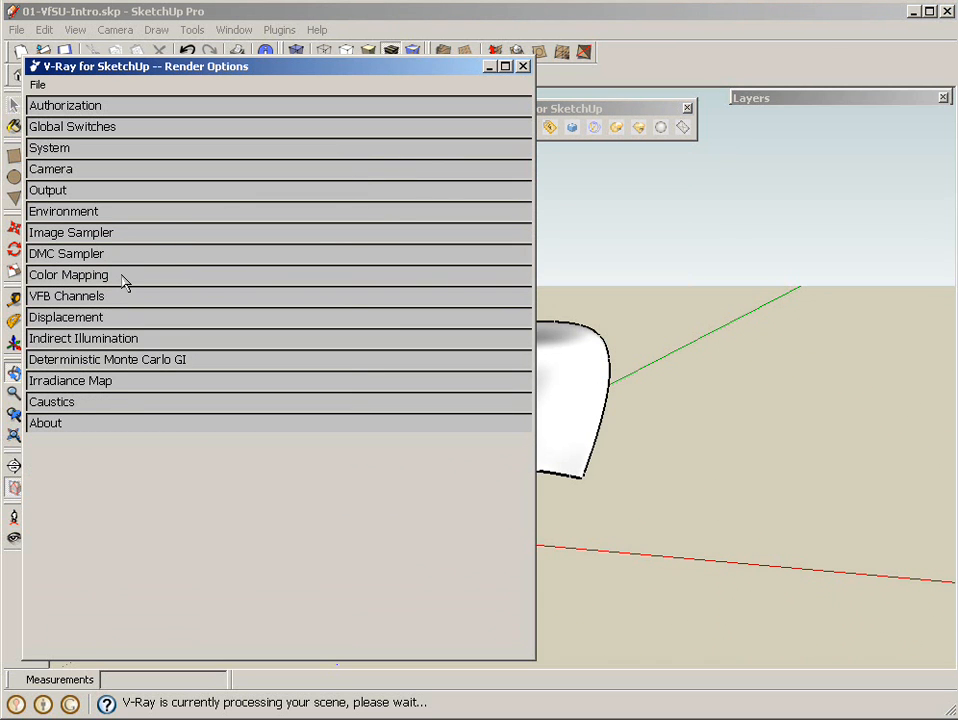
{"action": "mouse_move", "coordinate": [92, 184]}
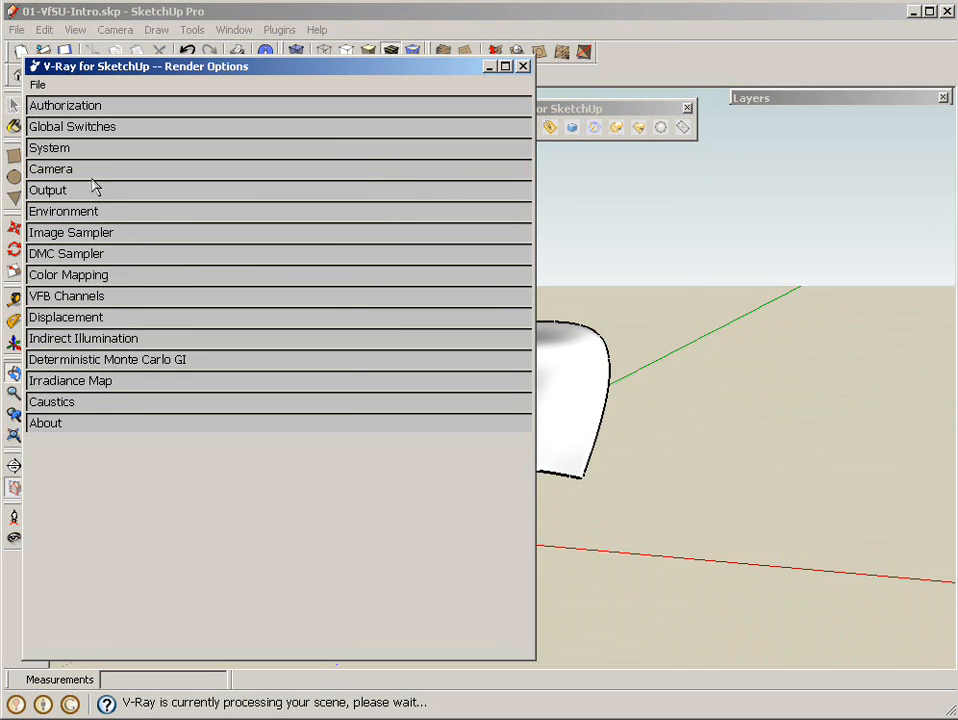
- Enable V-Ray's Physical Camera with film speed ISO 100, then collapse the Camera rollout
{"action": "left_click", "coordinate": [50, 168]}
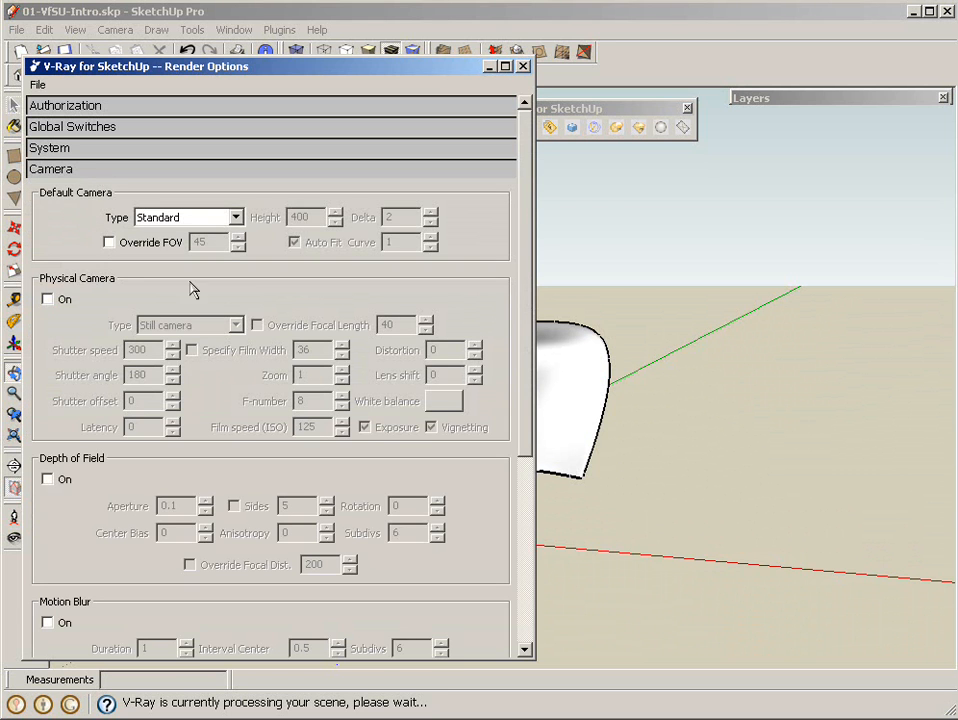
{"action": "mouse_move", "coordinate": [84, 316]}
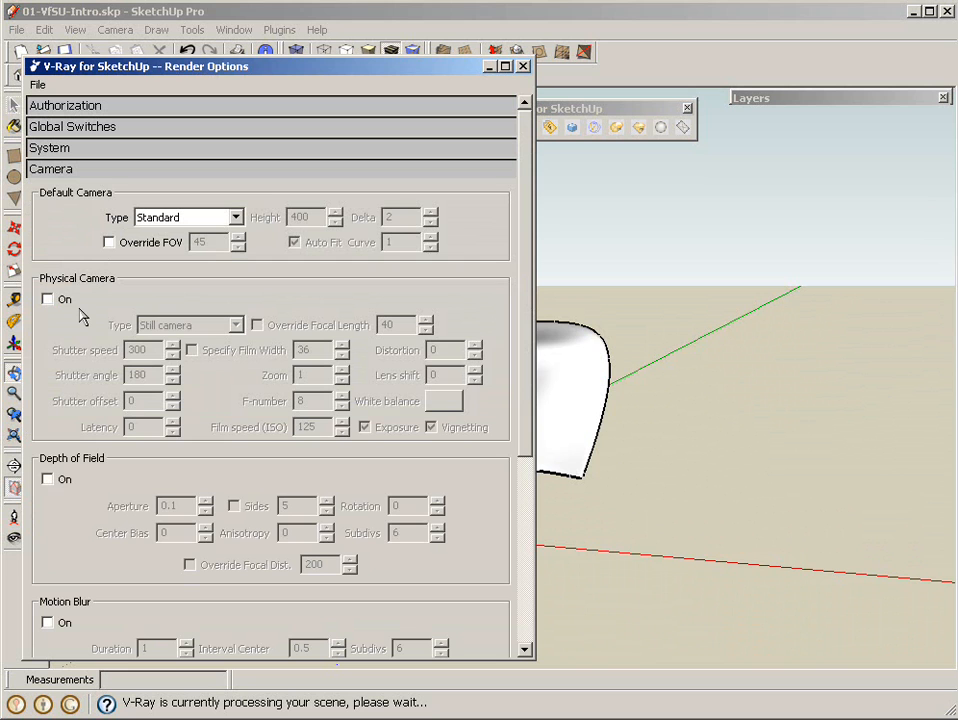
{"action": "mouse_move", "coordinate": [76, 328]}
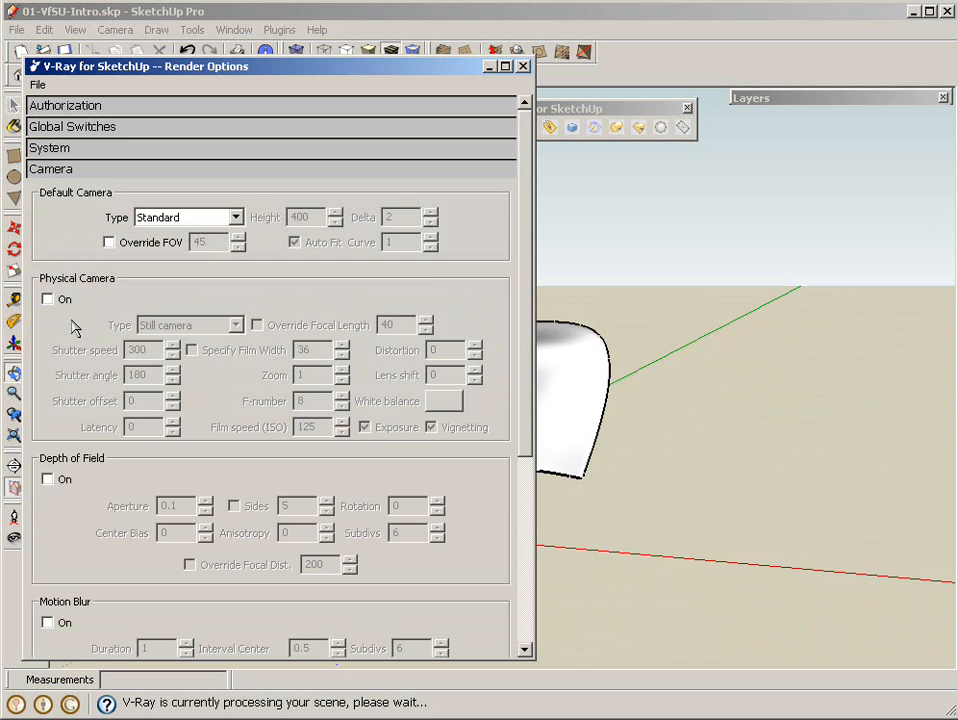
{"action": "left_click", "coordinate": [46, 300]}
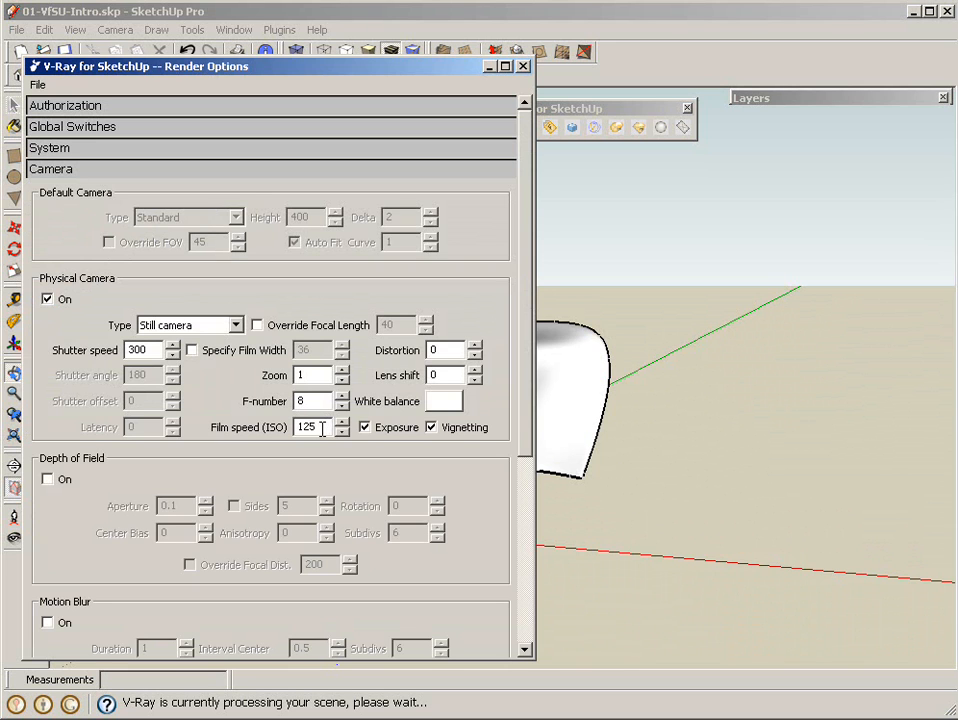
{"action": "triple_click", "coordinate": [312, 428]}
{"action": "type", "text": "100"}
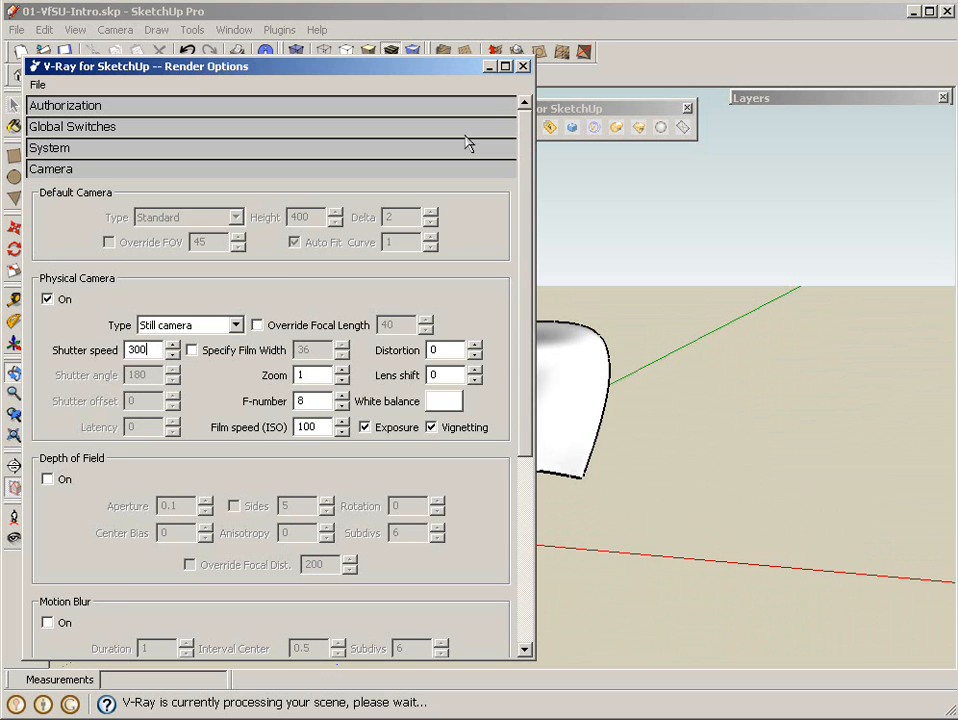
{"action": "left_click", "coordinate": [52, 168]}
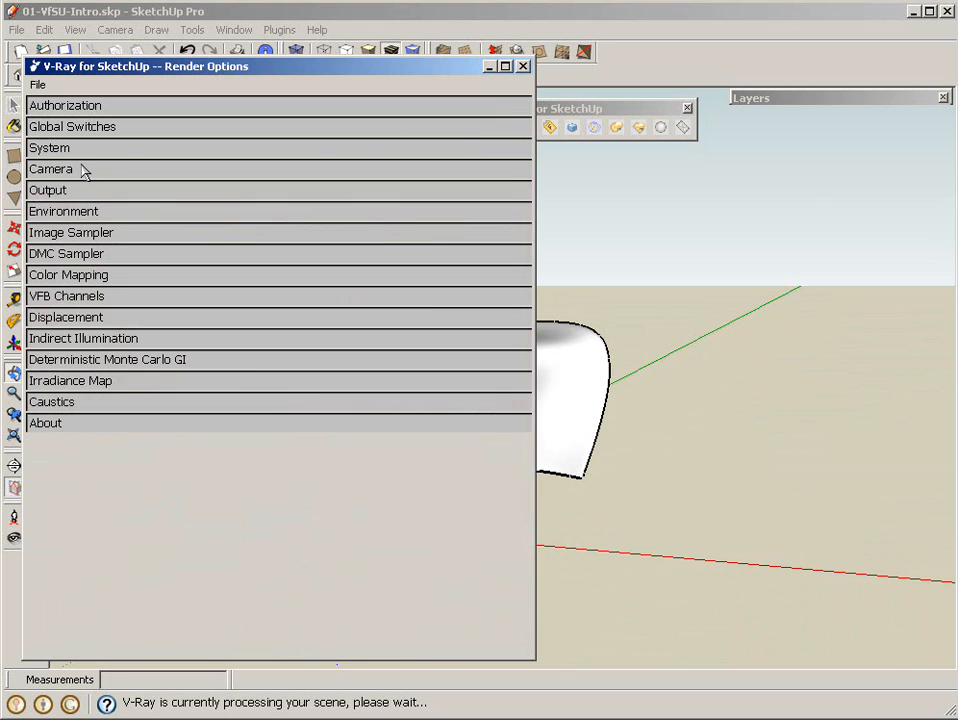
- Set the V-Ray output size to the 640×480 preset and close the render options
{"action": "left_click", "coordinate": [48, 190]}
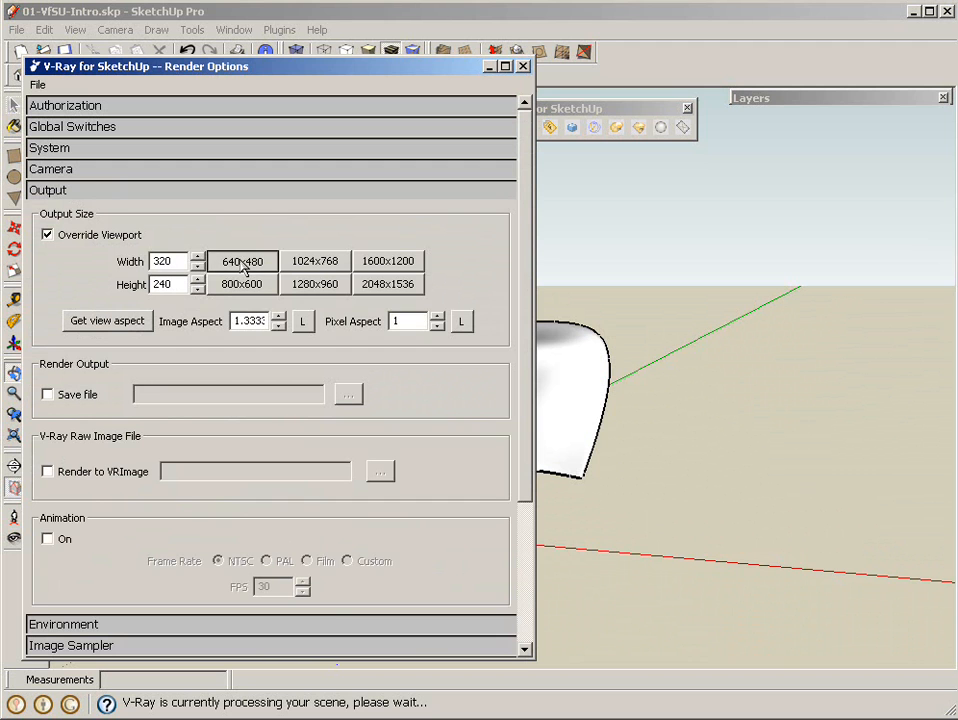
{"action": "left_click", "coordinate": [242, 260]}
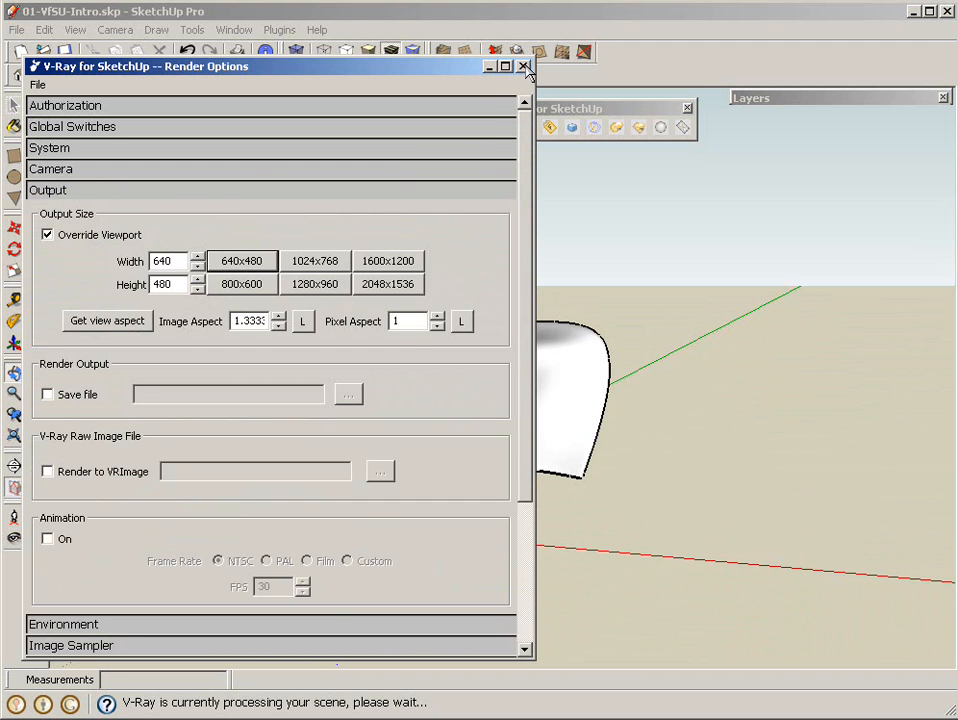
{"action": "left_click", "coordinate": [524, 66]}
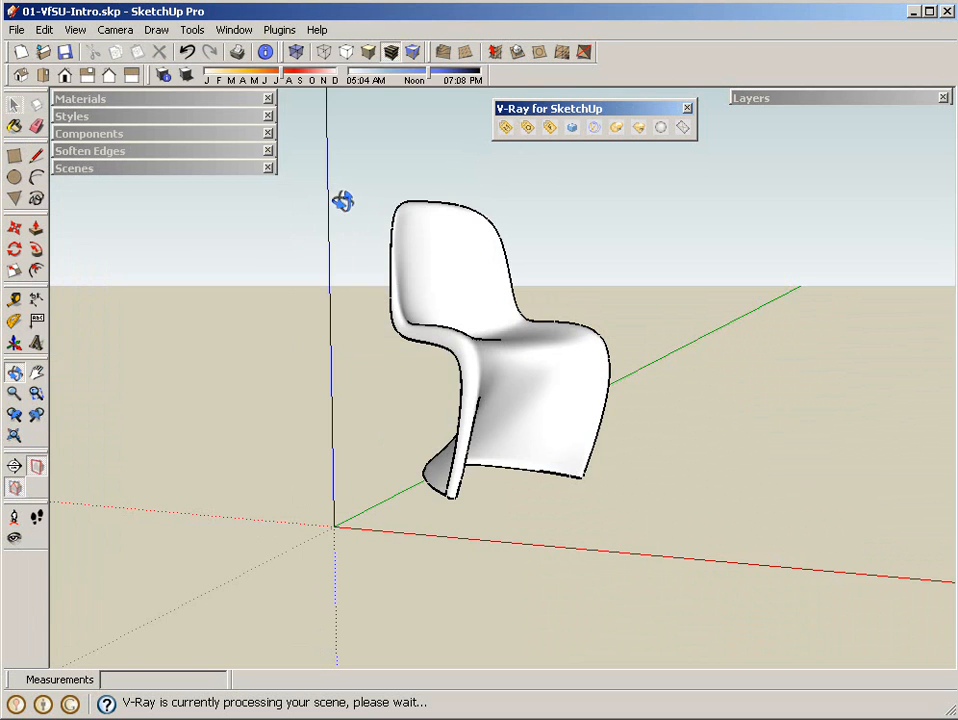
- Place a V-Ray infinite plane at the origin on the ground beside the chair
{"action": "left_click_drag", "start_coordinate": [344, 200], "coordinate": [504, 414]}
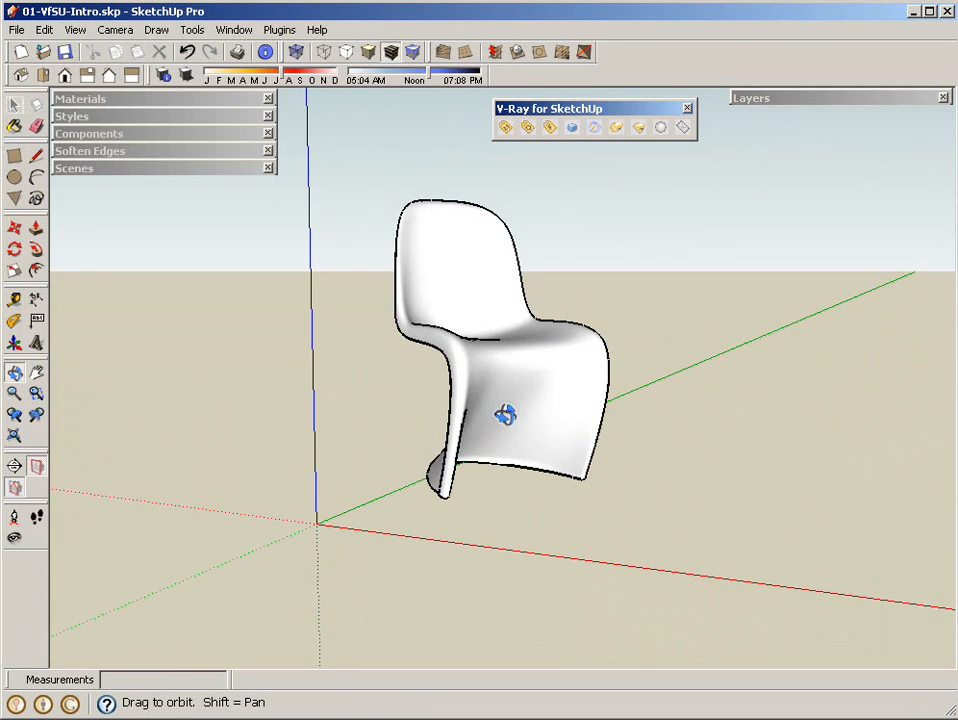
{"action": "mouse_move", "coordinate": [680, 128]}
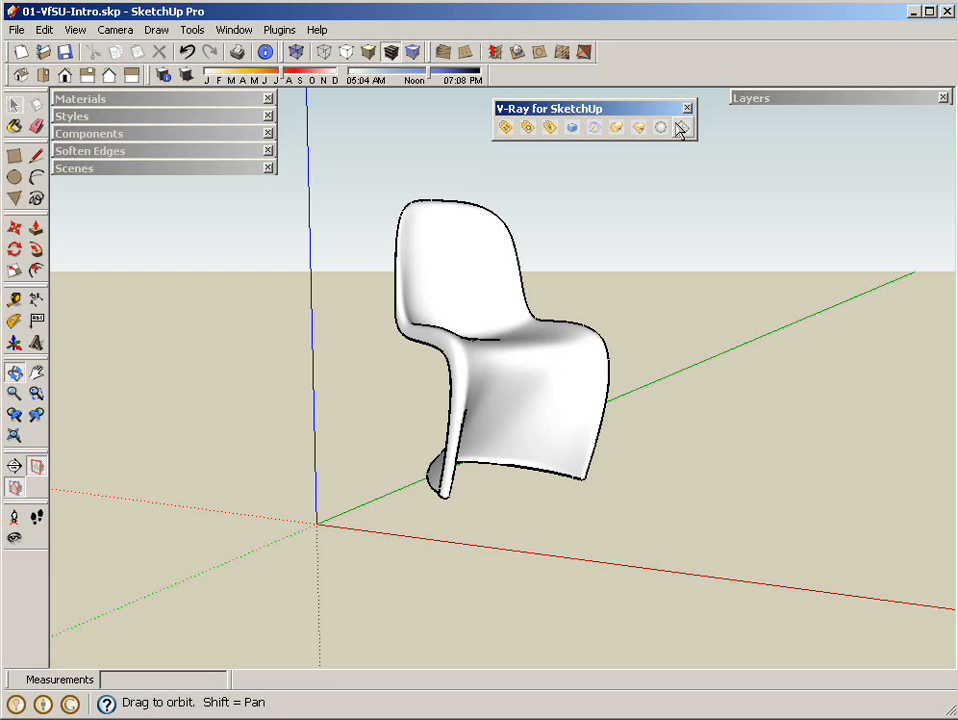
{"action": "mouse_move", "coordinate": [684, 128]}
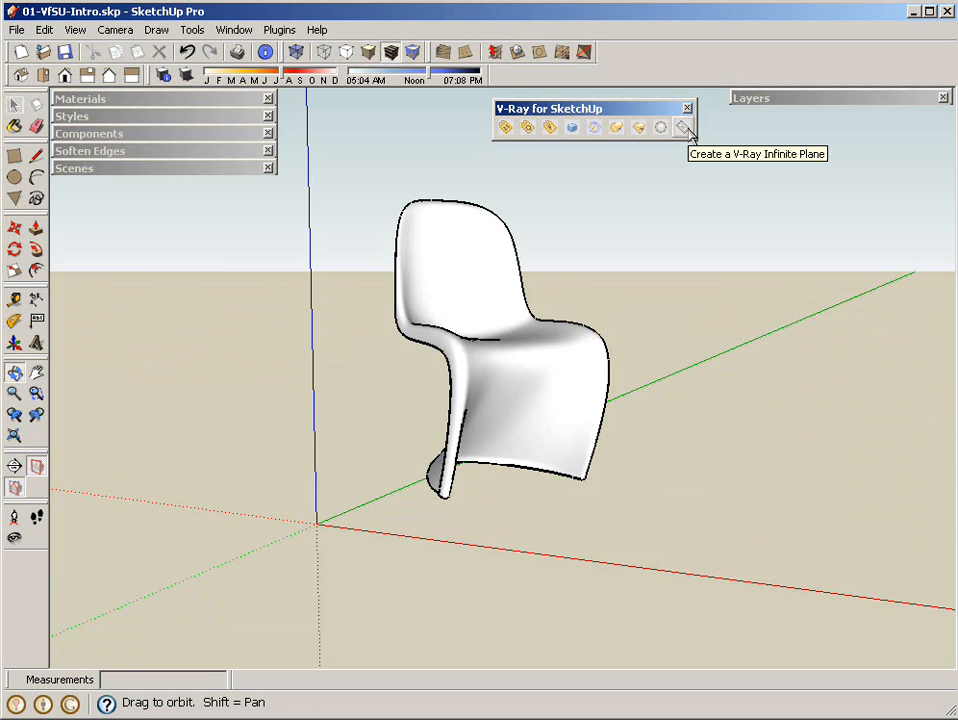
{"action": "mouse_move", "coordinate": [308, 556]}
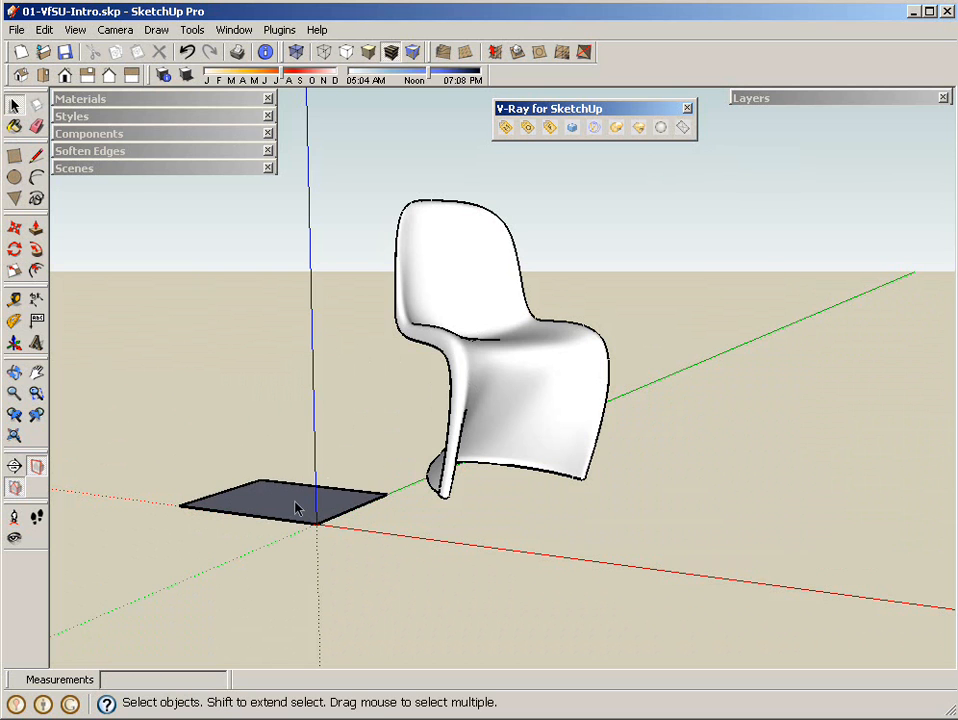
{"action": "left_click", "coordinate": [290, 504]}
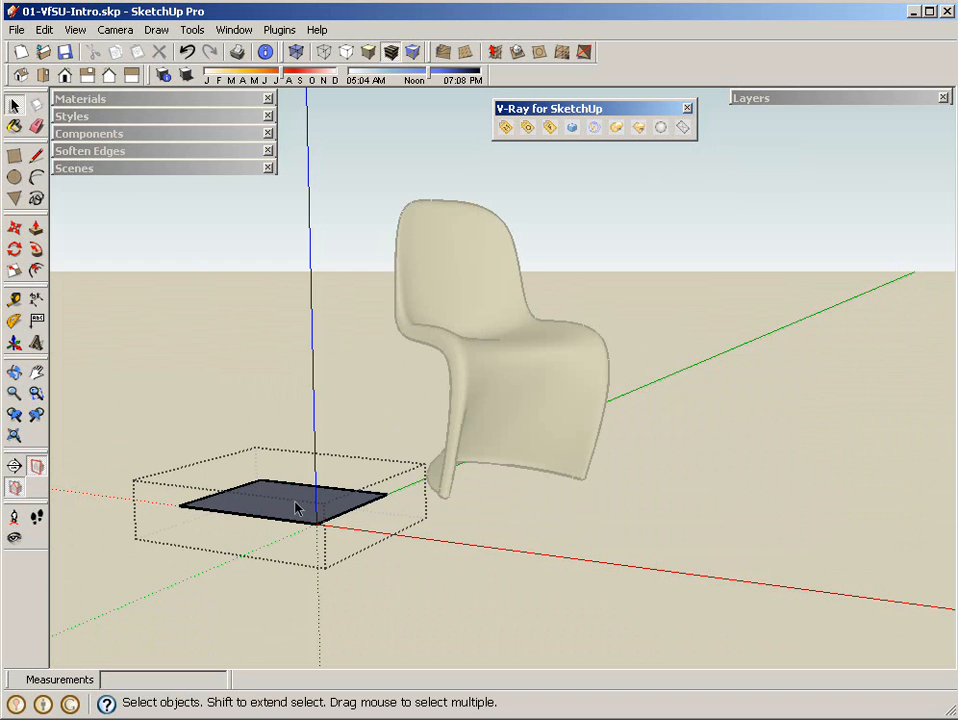
{"action": "right_click", "coordinate": [296, 504]}
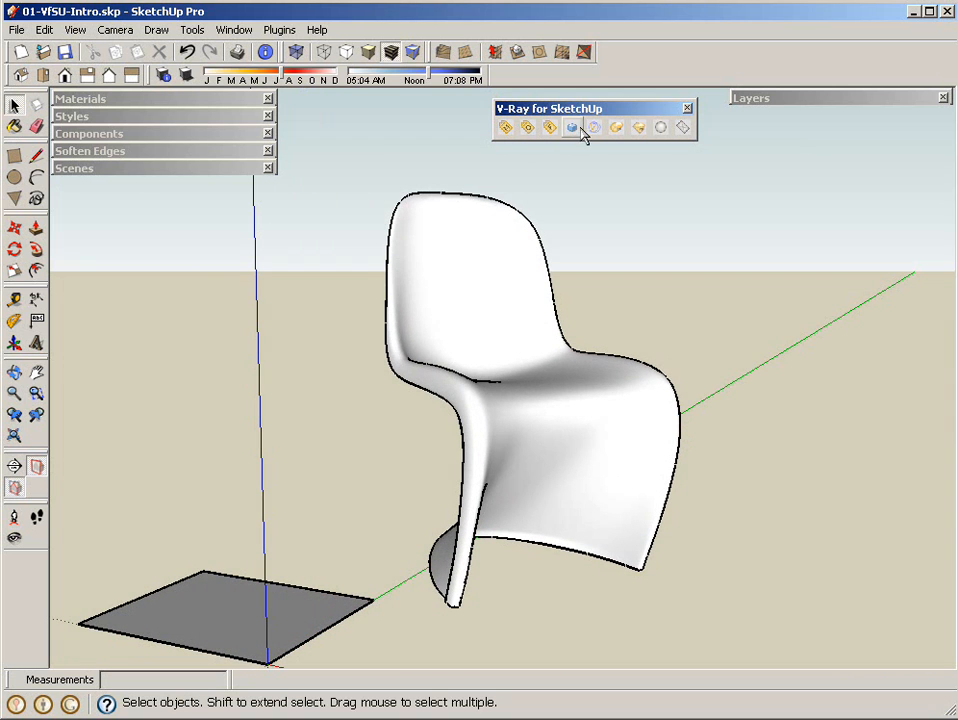
{"action": "left_click", "coordinate": [572, 128]}
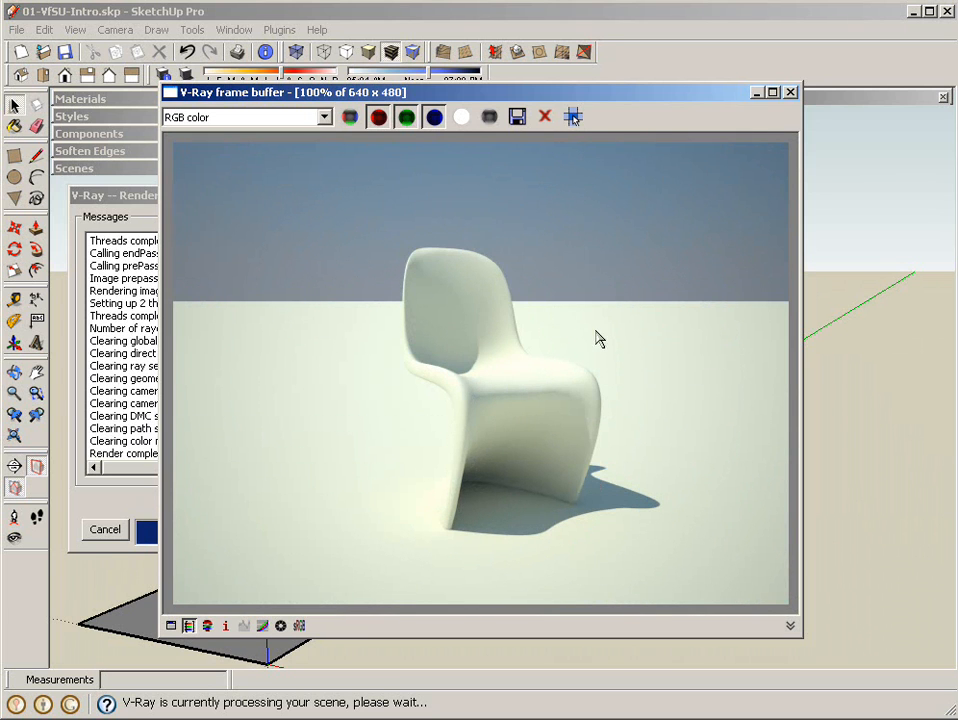
{"action": "mouse_move", "coordinate": [648, 432]}
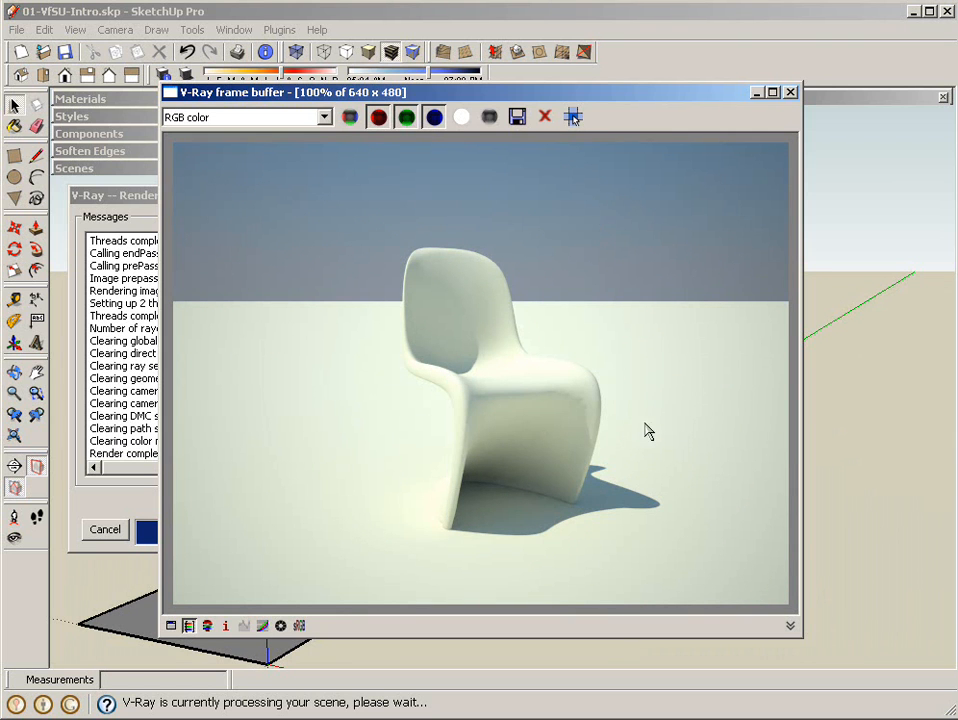
{"action": "mouse_move", "coordinate": [668, 520]}
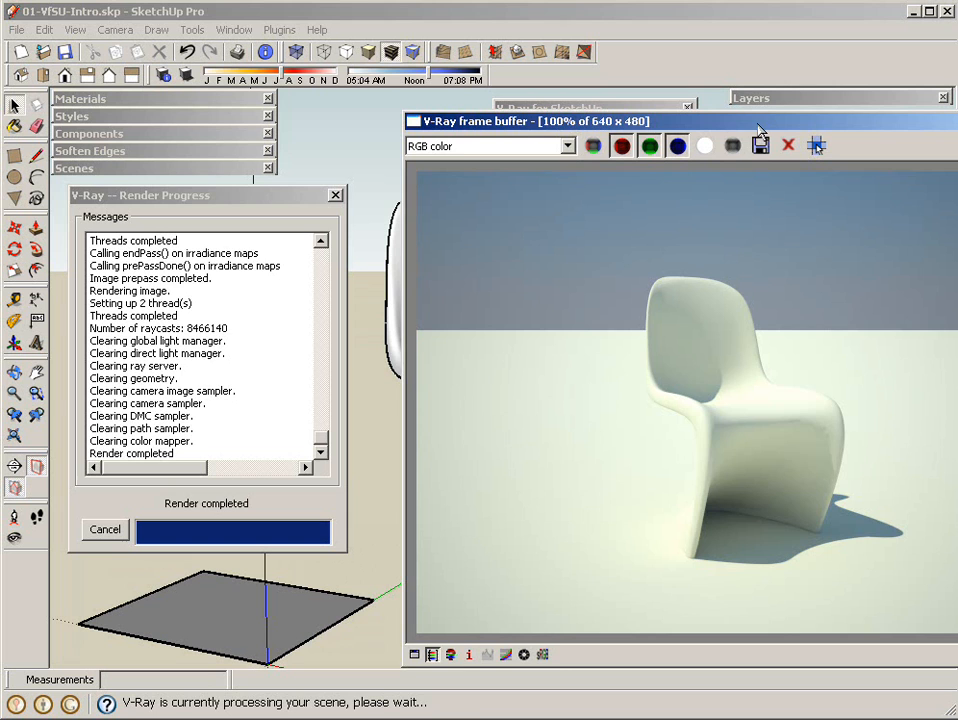
{"action": "left_click", "coordinate": [788, 144]}
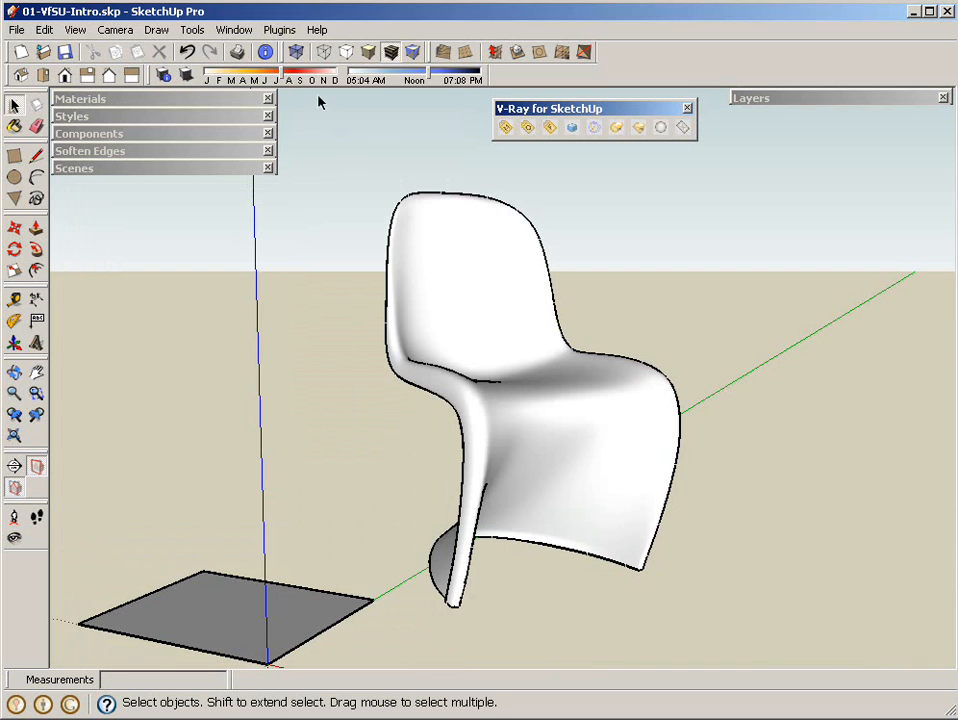
{"action": "mouse_move", "coordinate": [202, 116]}
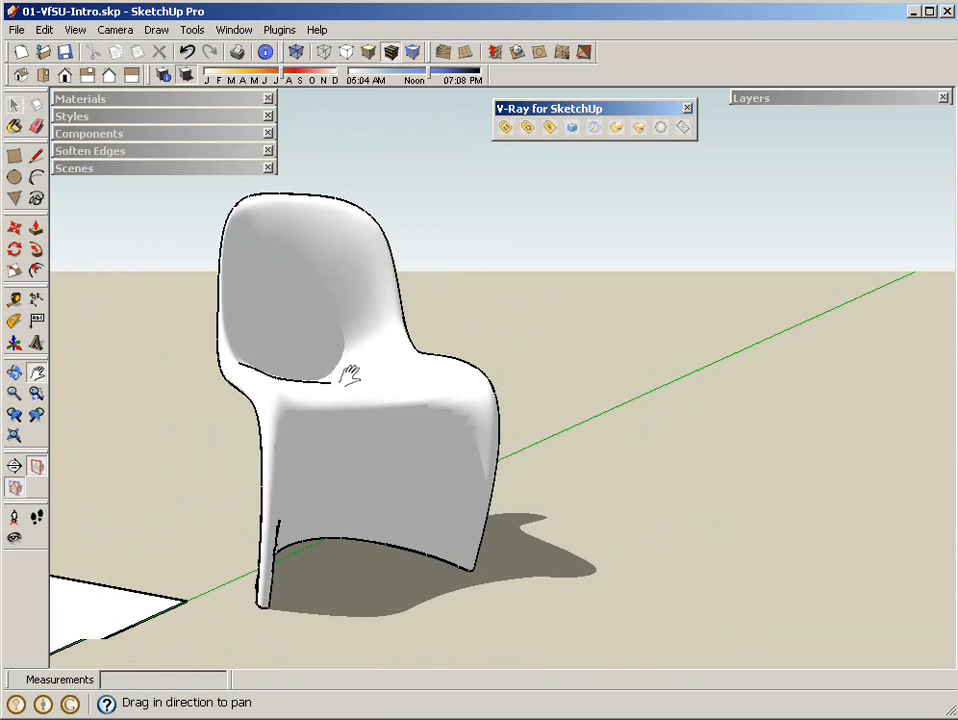
- Frame the chair closer and re-render it with V-Ray from the new viewpoint
{"action": "left_click_drag", "start_coordinate": [350, 376], "coordinate": [164, 390]}
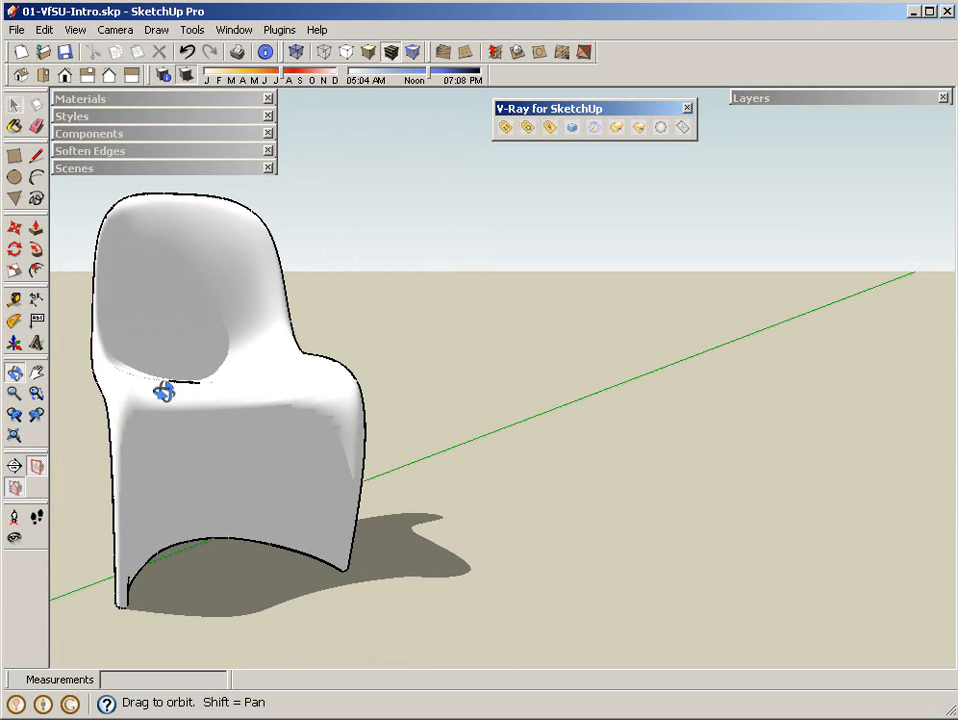
{"action": "left_click", "coordinate": [504, 128]}
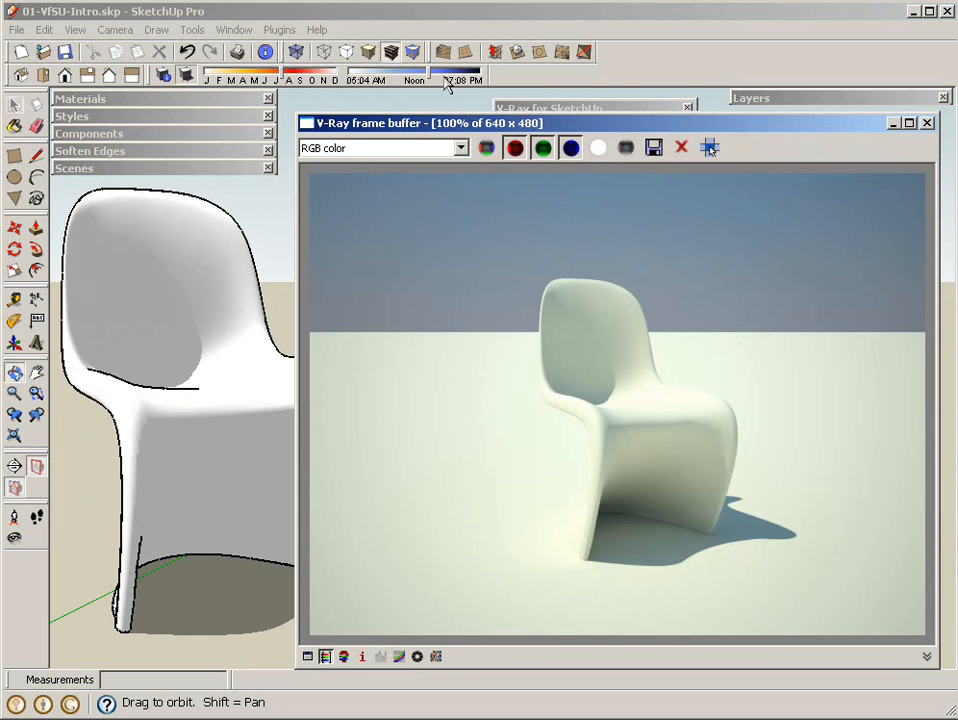
{"action": "left_click", "coordinate": [924, 122]}
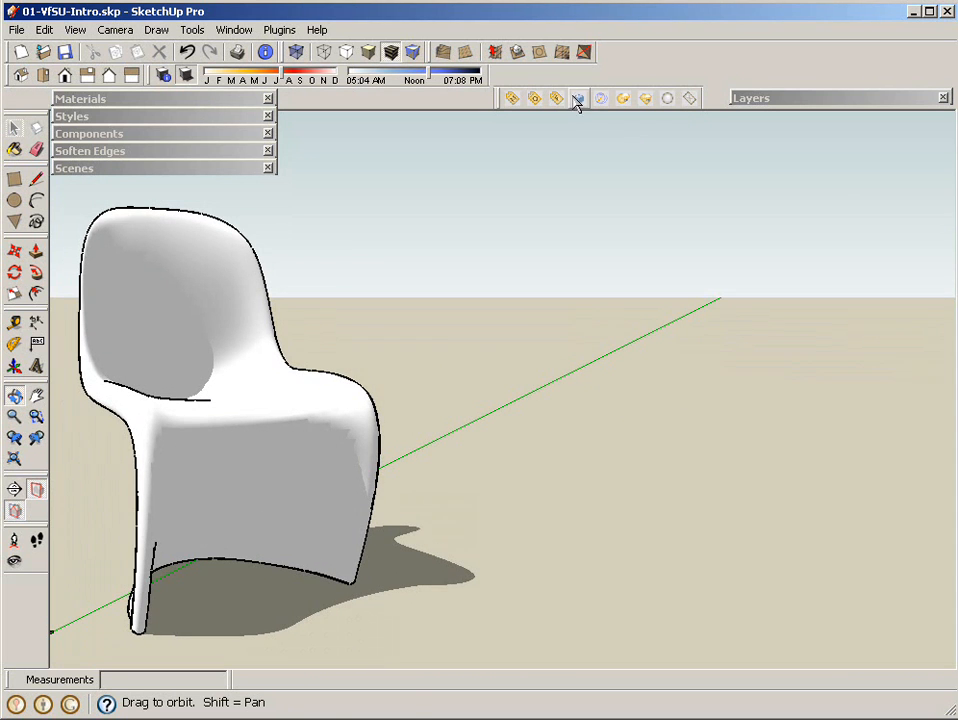
{"action": "left_click", "coordinate": [578, 98]}
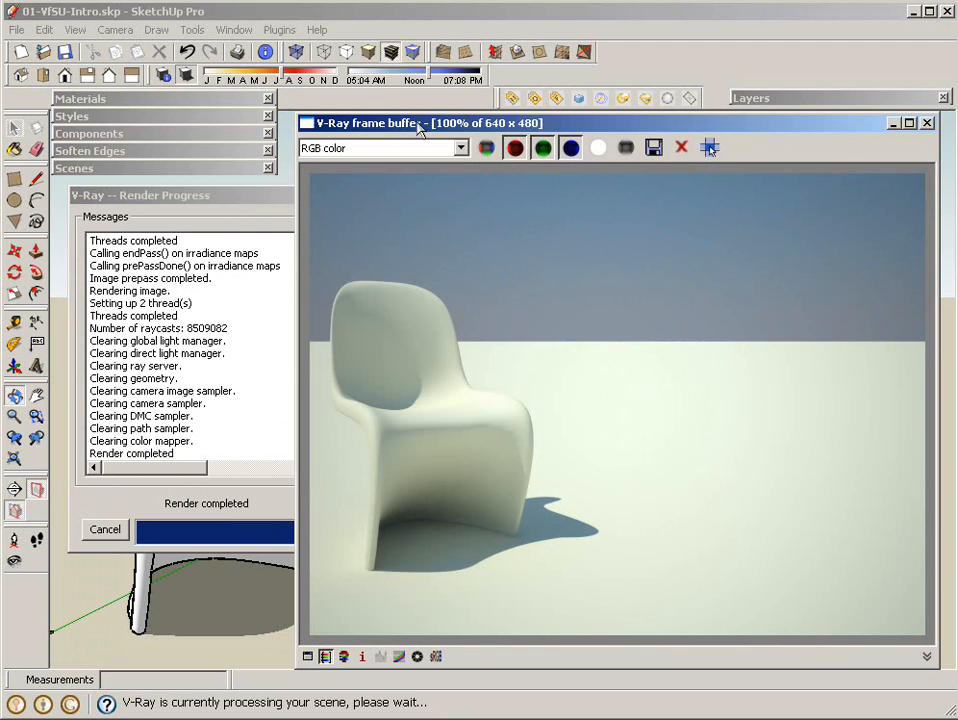
{"action": "left_click", "coordinate": [924, 122]}
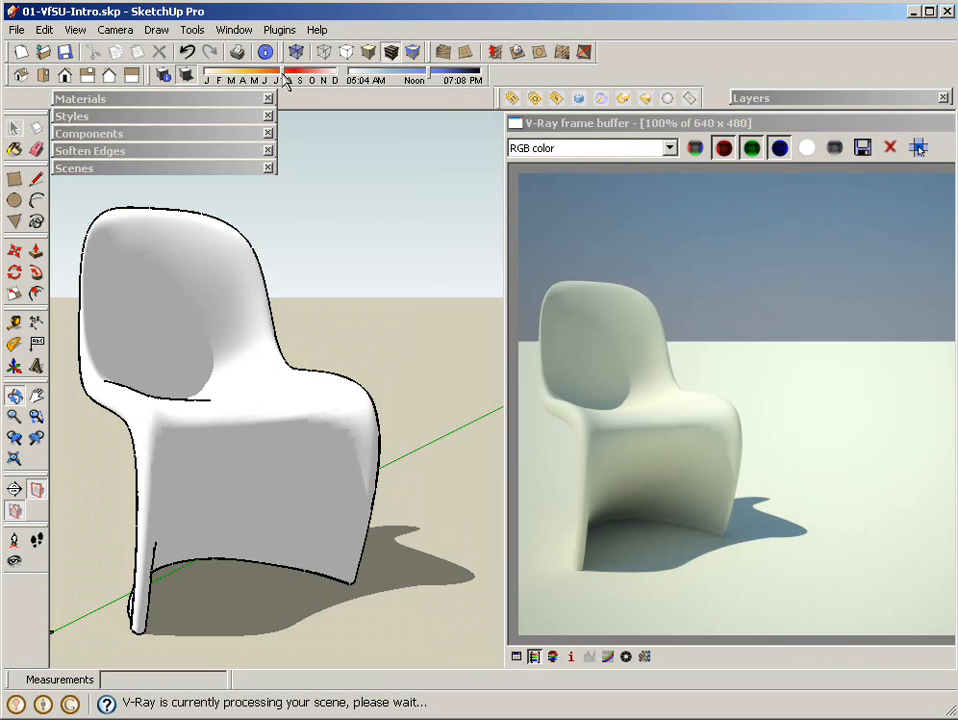
- Shift the Shadows time slider to about 06:17 AM for a long morning shadow
{"action": "left_click", "coordinate": [888, 148]}
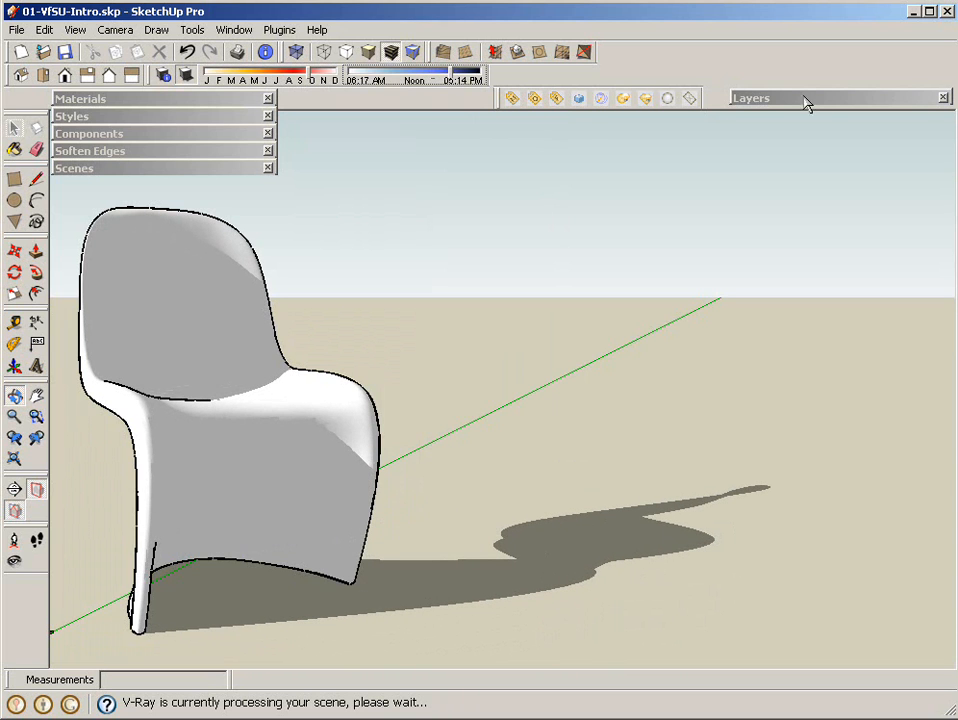
{"action": "mouse_move", "coordinate": [684, 284]}
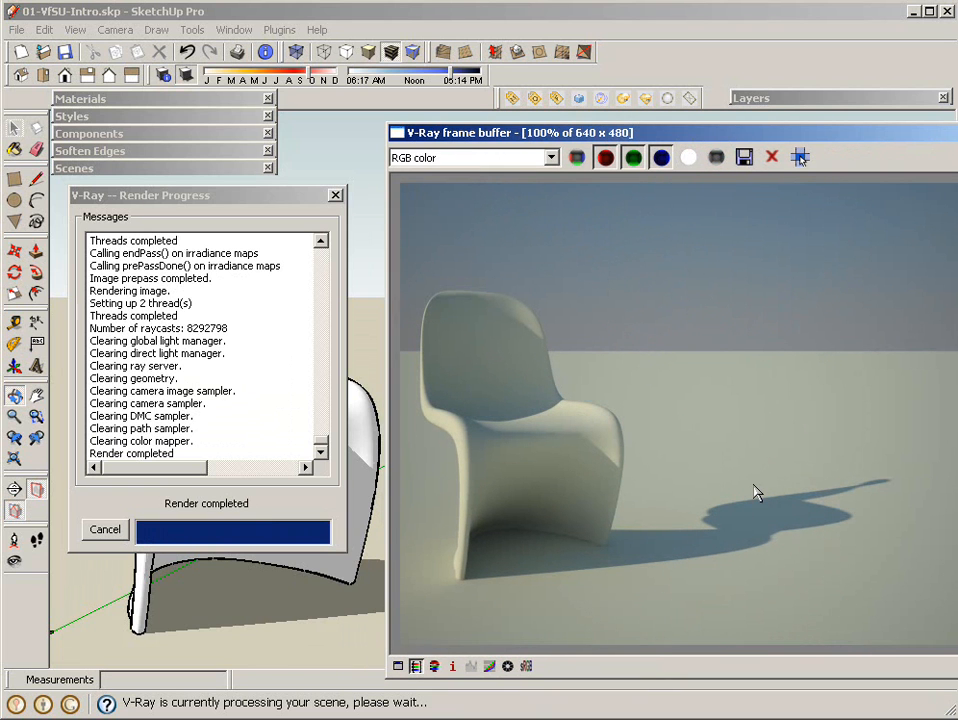
{"action": "mouse_move", "coordinate": [556, 522]}
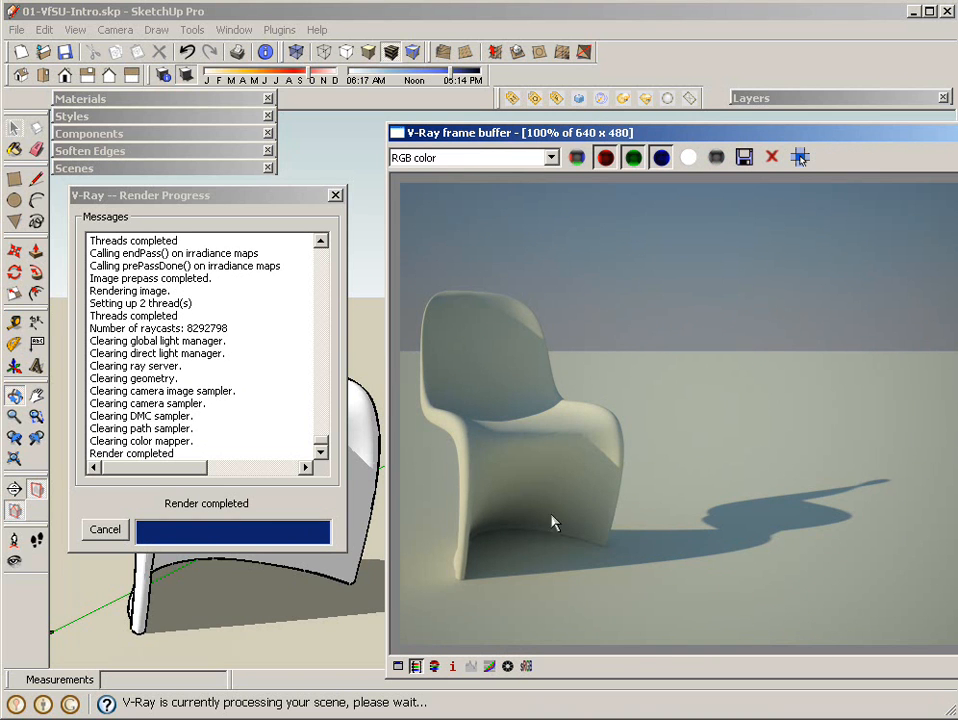